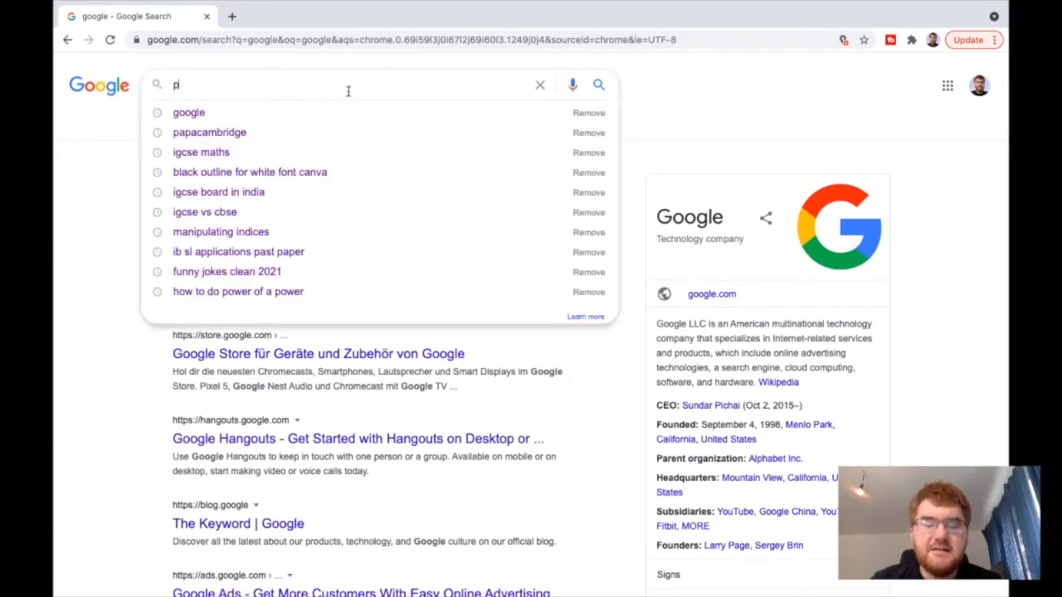
# Search Google for 'papacambridge' and open the PapaCambridge site from the results
pyautogui.write('apacambridge')
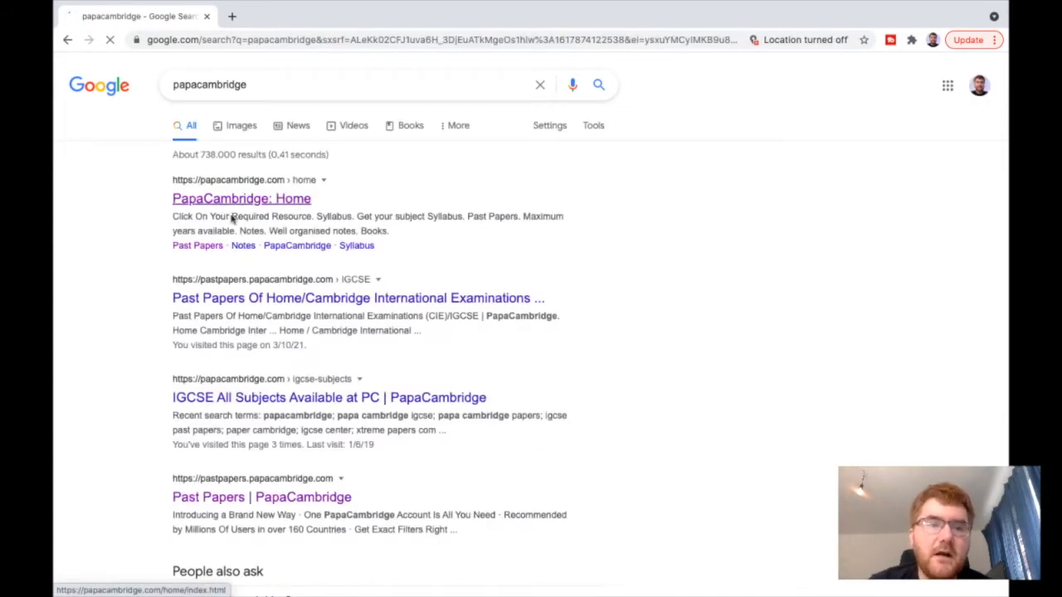
pyautogui.click(240, 199)
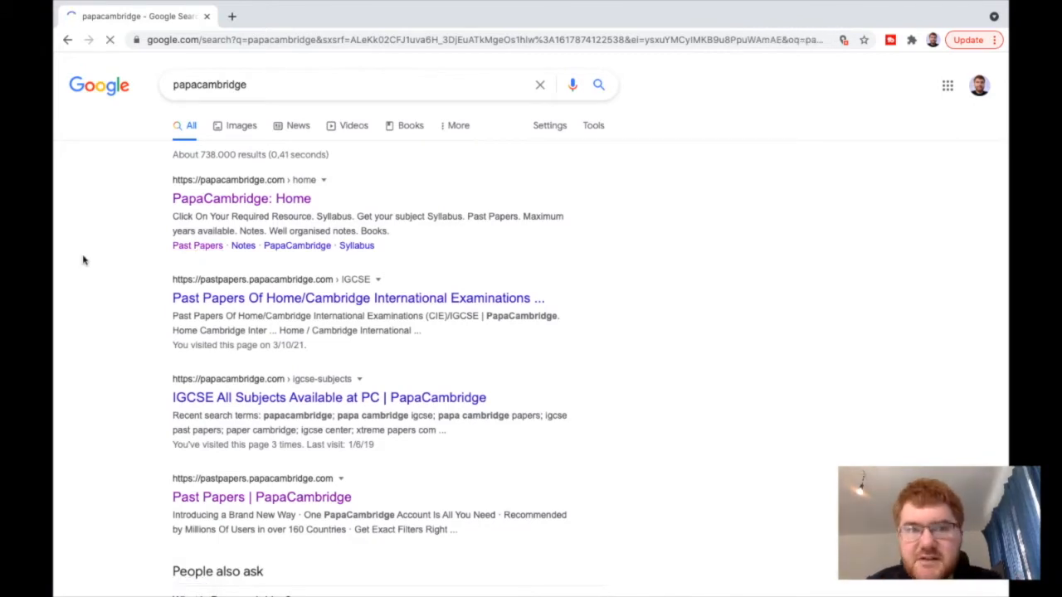
pyautogui.click(262, 498)
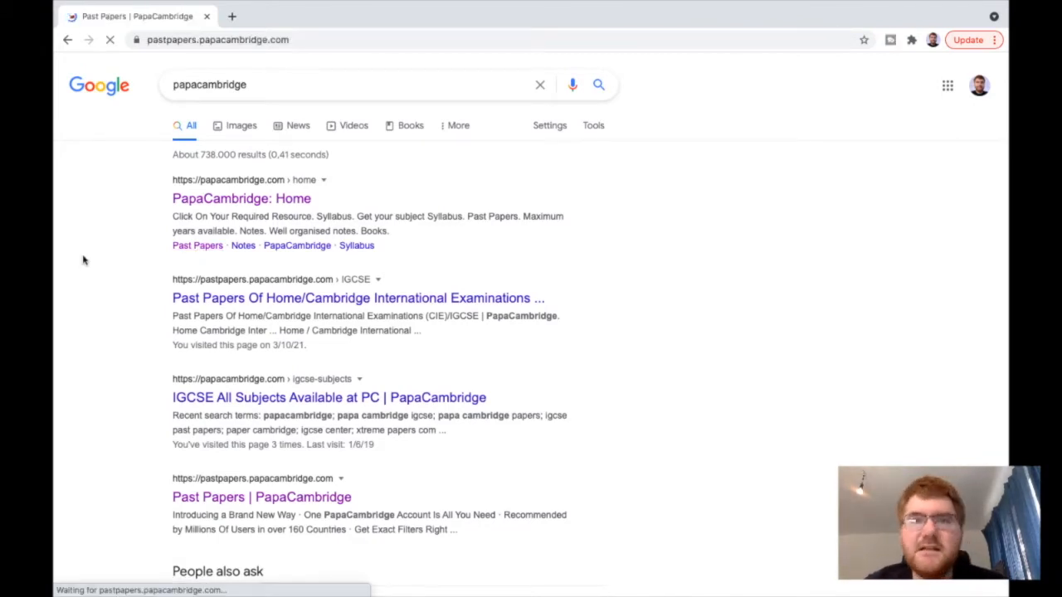
# Choose the CAIE exam board on the PapaCambridge home page
pyautogui.click(263, 498)
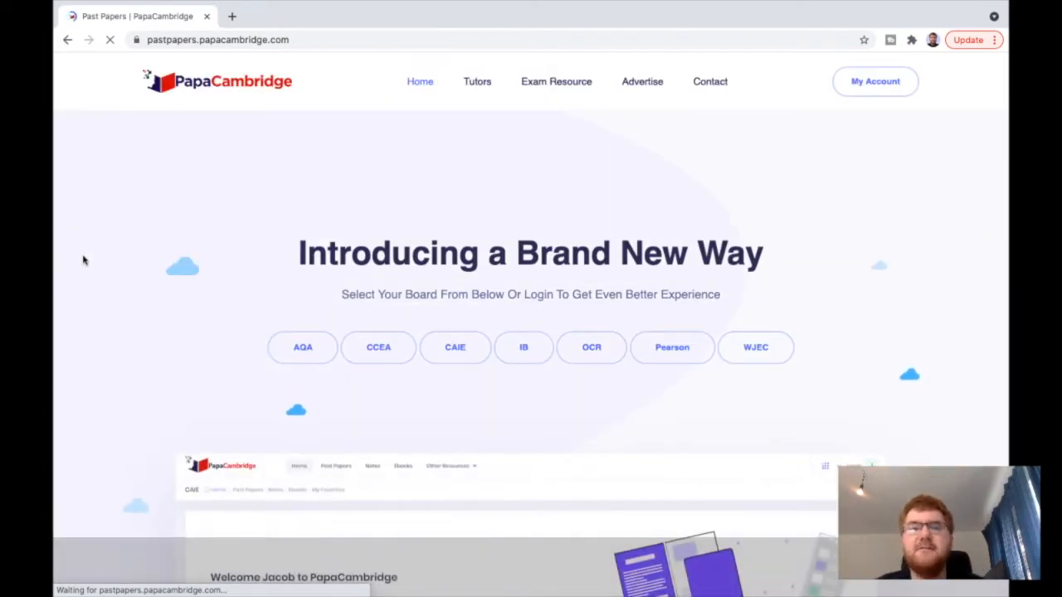
pyautogui.scroll(-3)
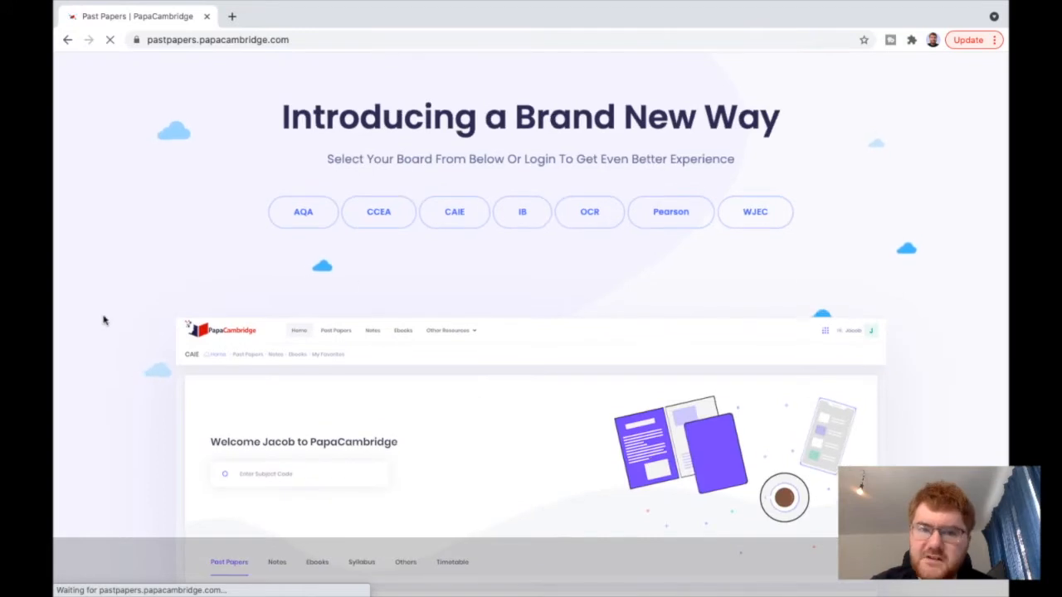
pyautogui.click(454, 212)
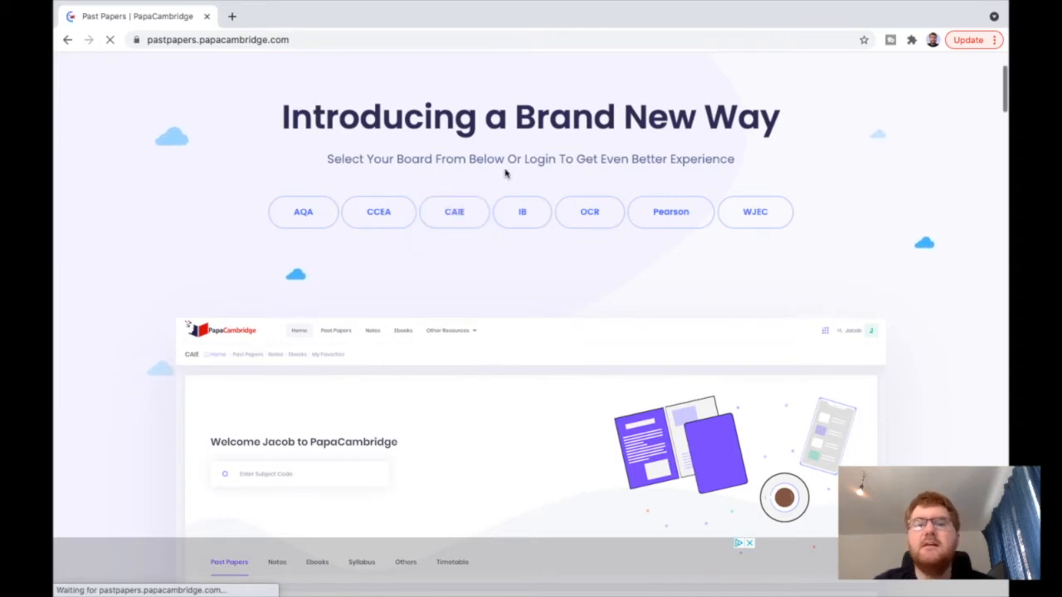
pyautogui.click(454, 213)
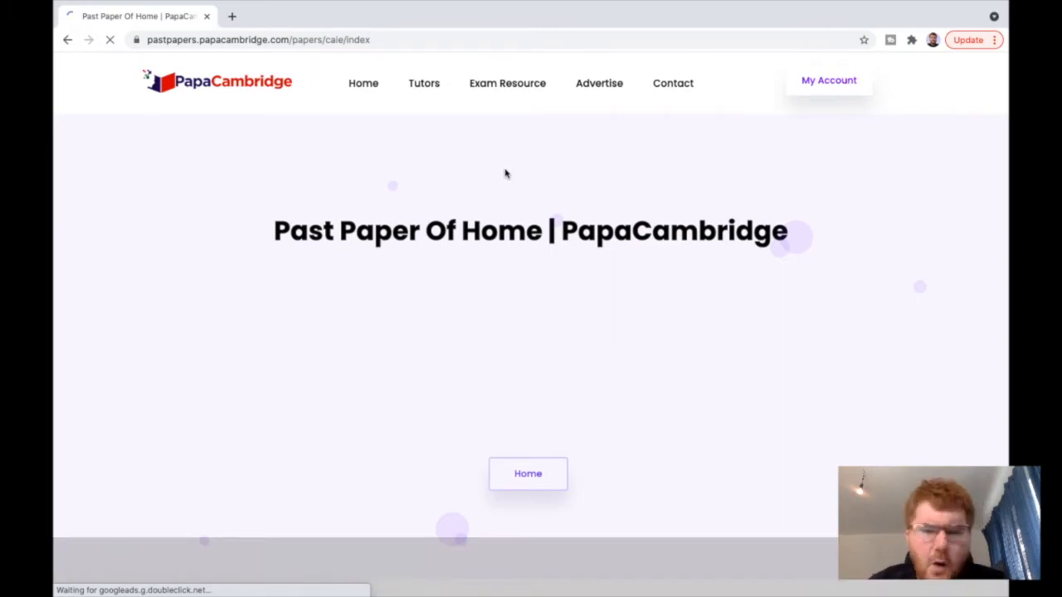
# Open the Cambridge Upper Secondary directory listing O Level and IGCSE
pyautogui.scroll(-3)
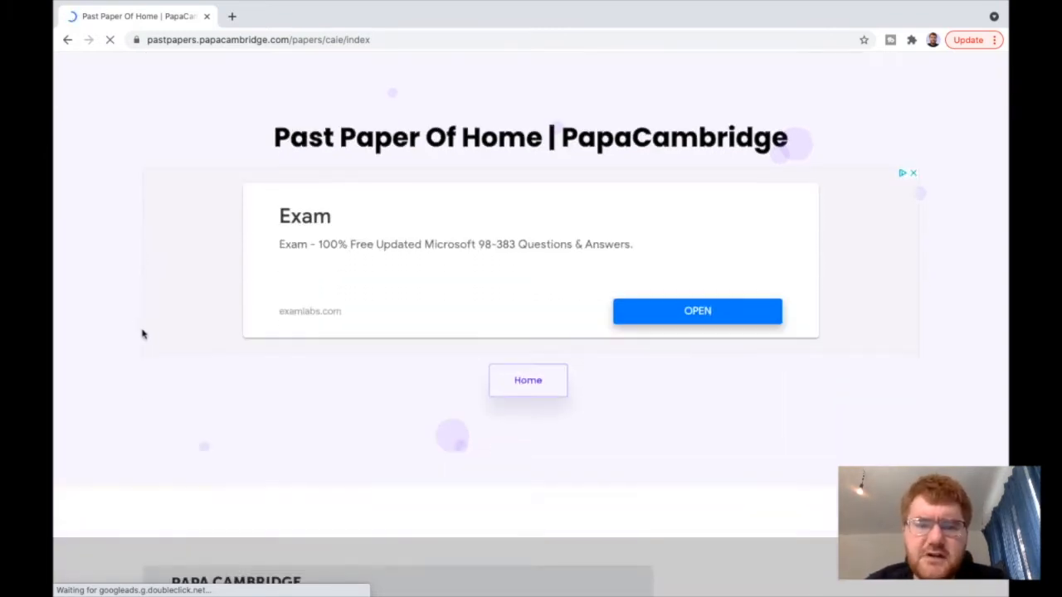
pyautogui.scroll(-3)
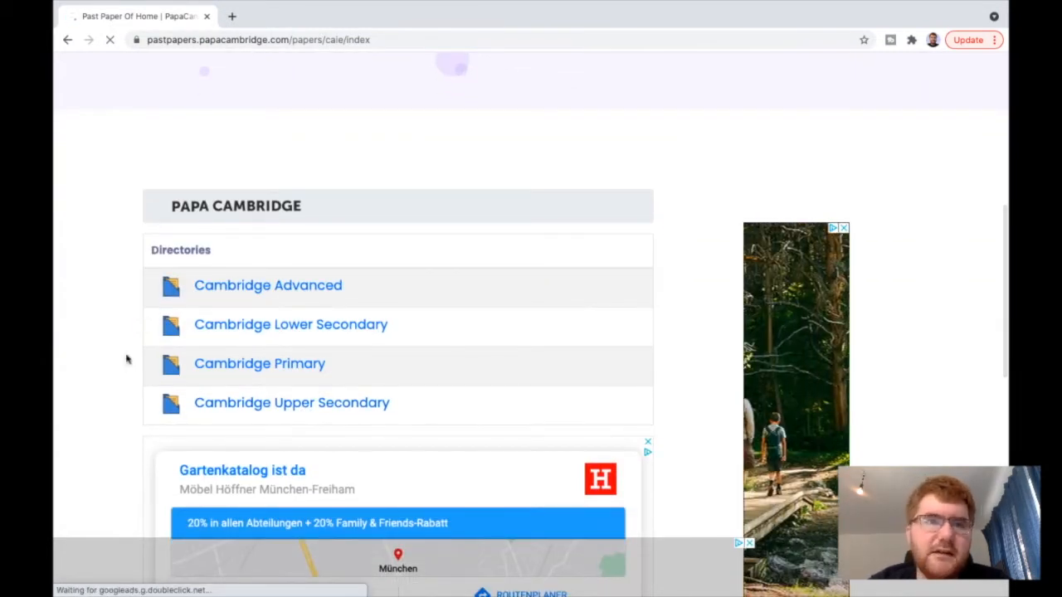
pyautogui.click(292, 403)
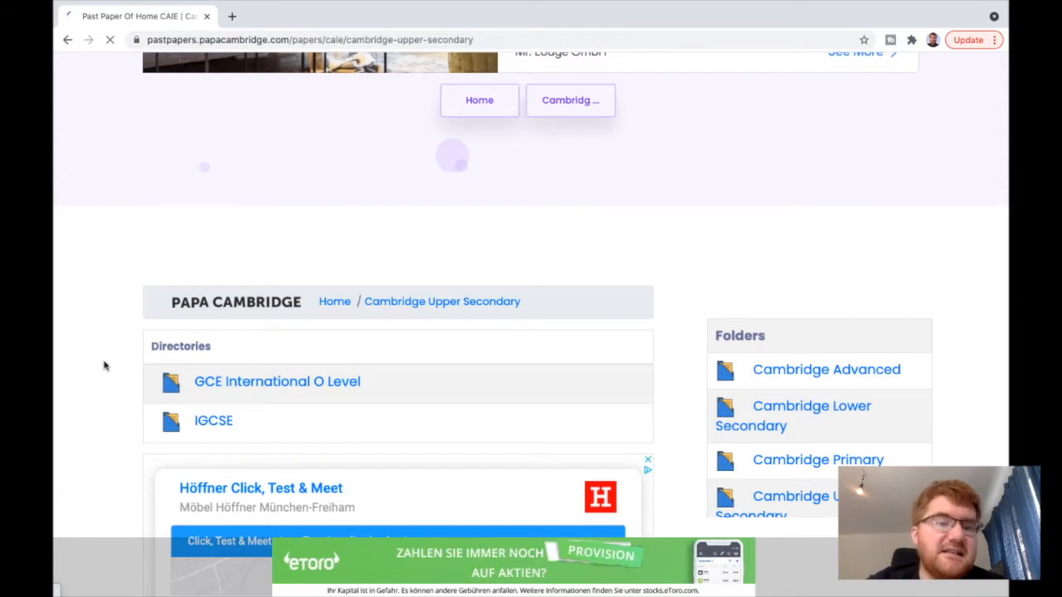
# Open the IGCSE directory and go into the Mathematics - 0607 subject folder
pyautogui.click(213, 421)
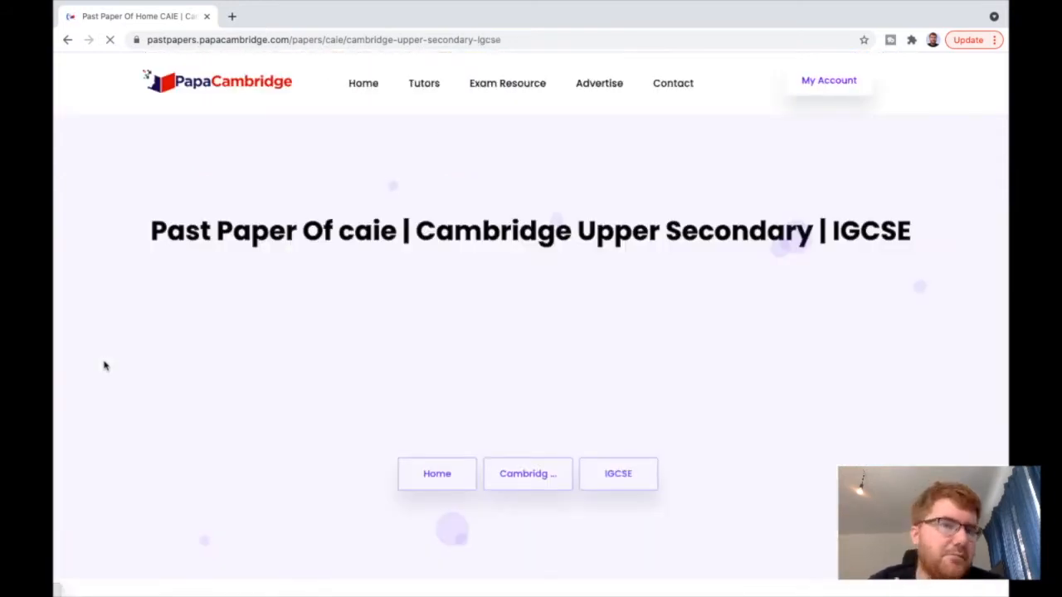
pyautogui.scroll(-3)
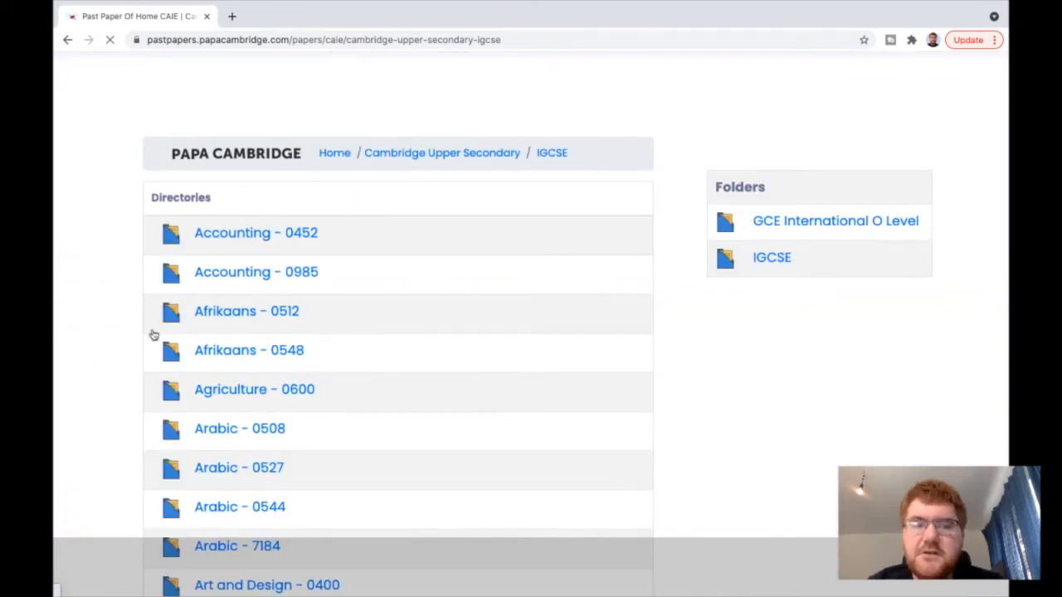
pyautogui.moveTo(116, 438)
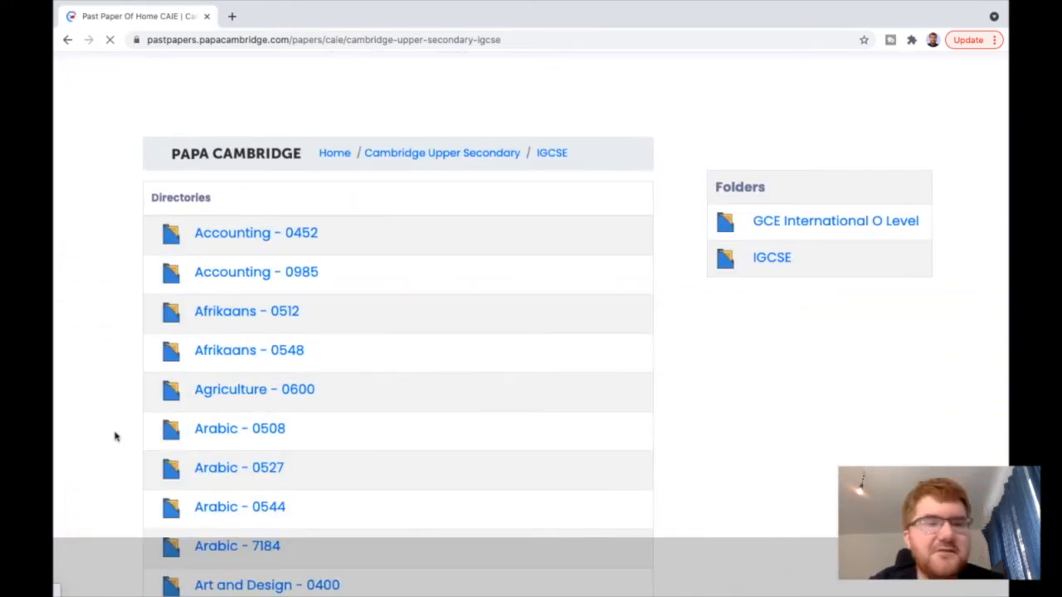
pyautogui.scroll(-3)
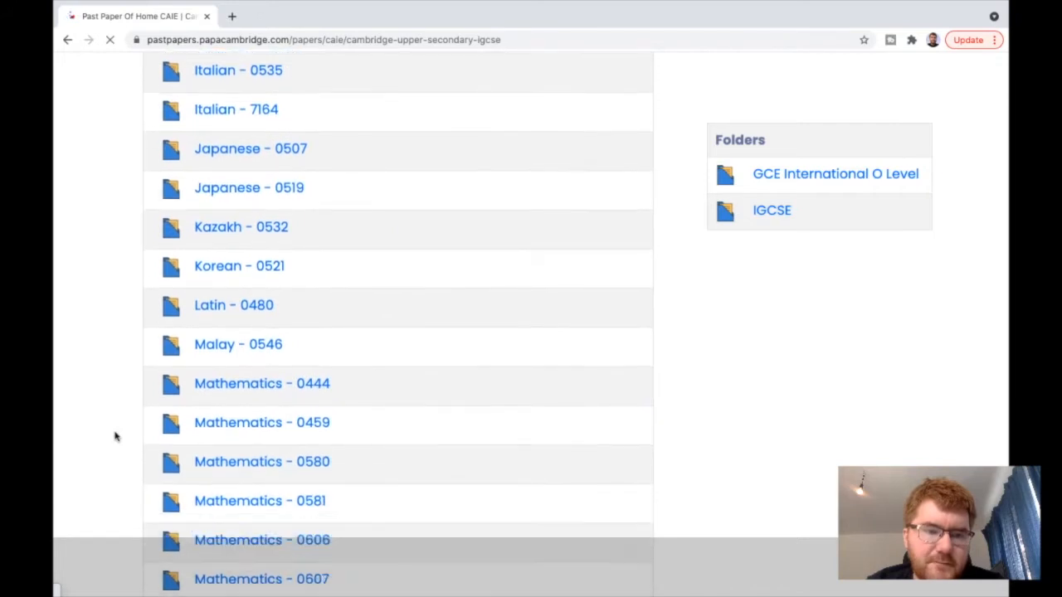
pyautogui.scroll(-3)
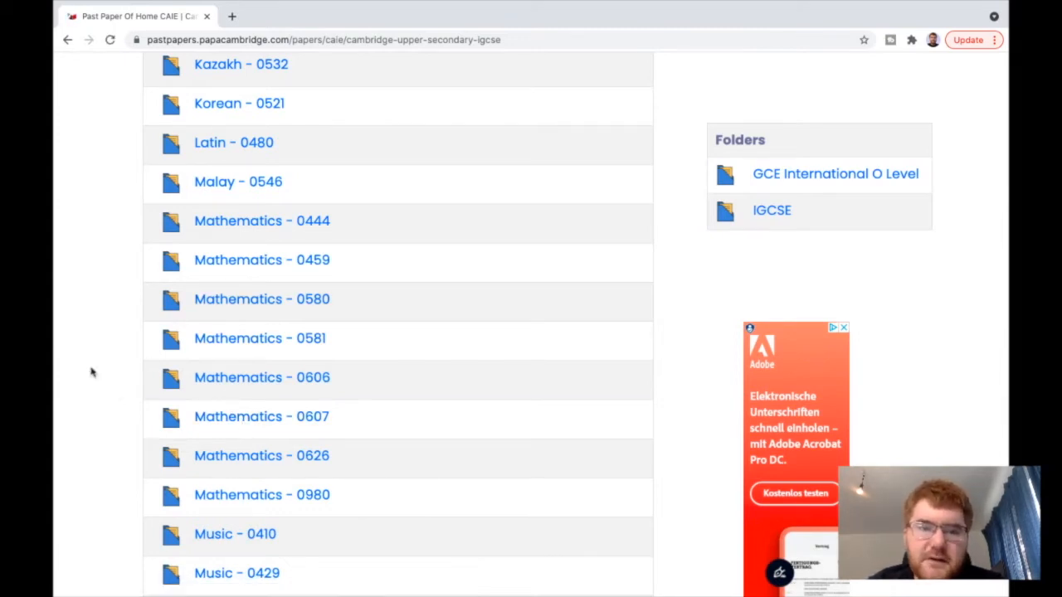
pyautogui.moveTo(239, 425)
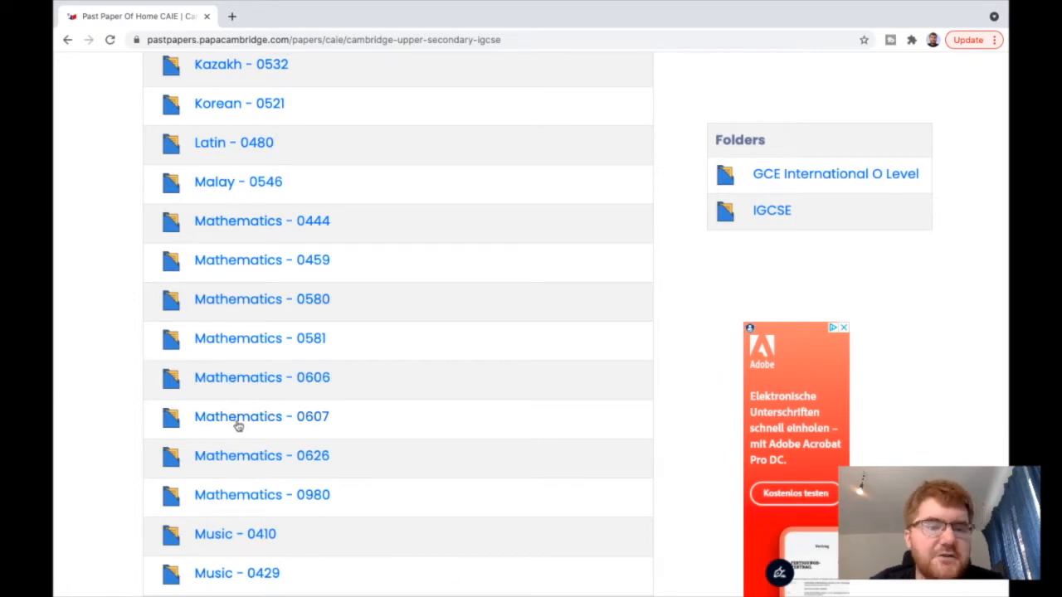
pyautogui.click(262, 416)
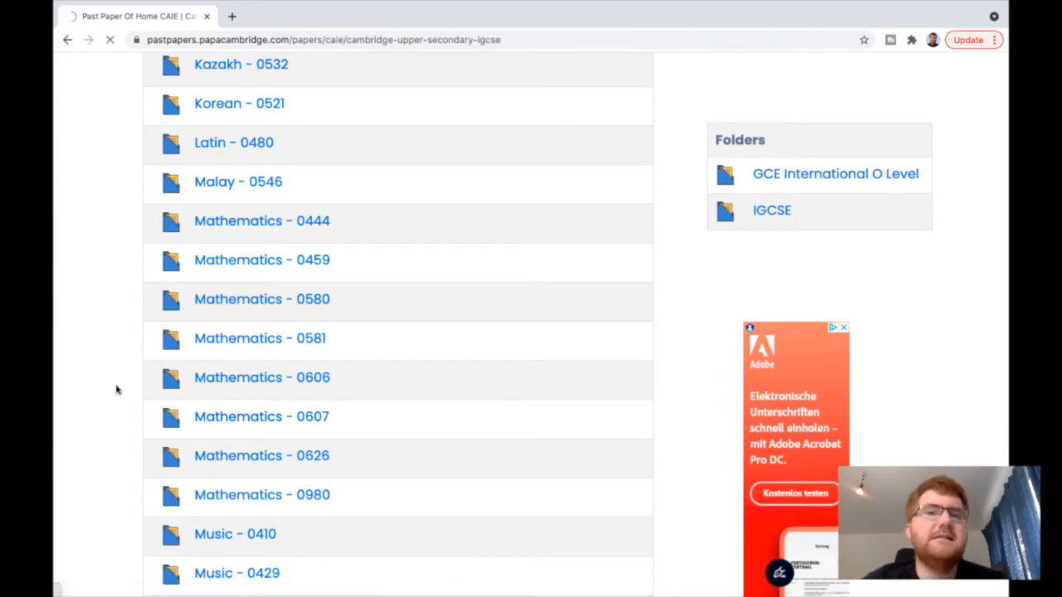
# In the Mathematics - 0607 session list, open the 2019-Oct-Nov folder
pyautogui.click(262, 416)
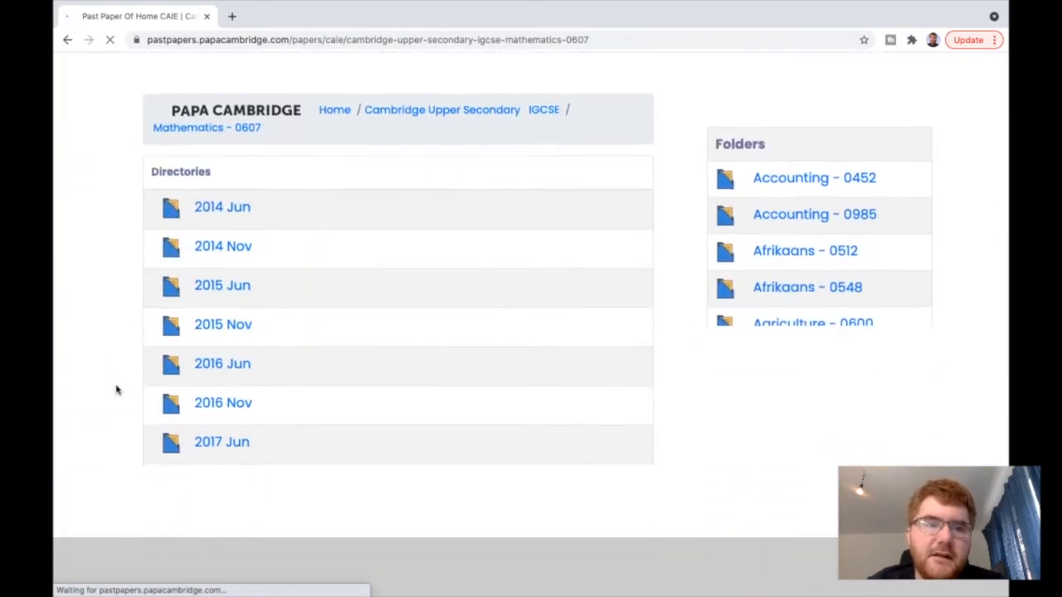
pyautogui.scroll(-3)
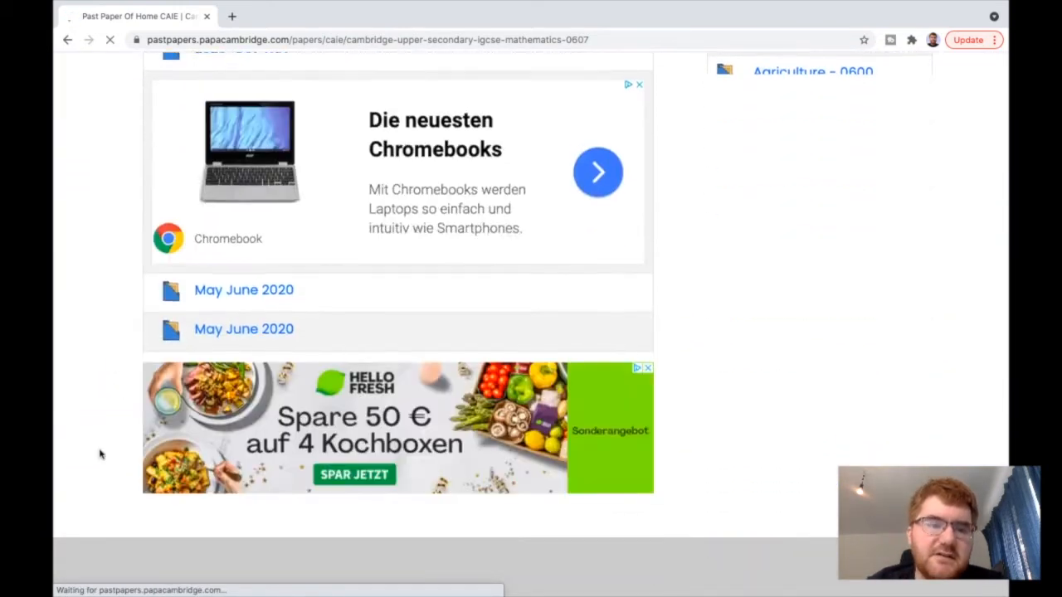
pyautogui.scroll(-3)
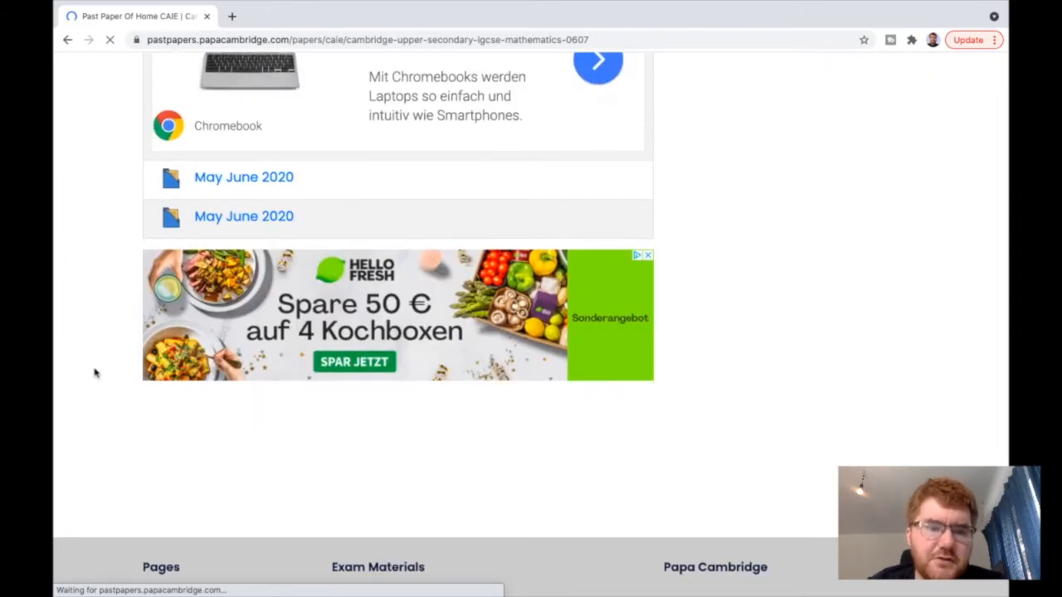
pyautogui.scroll(3)
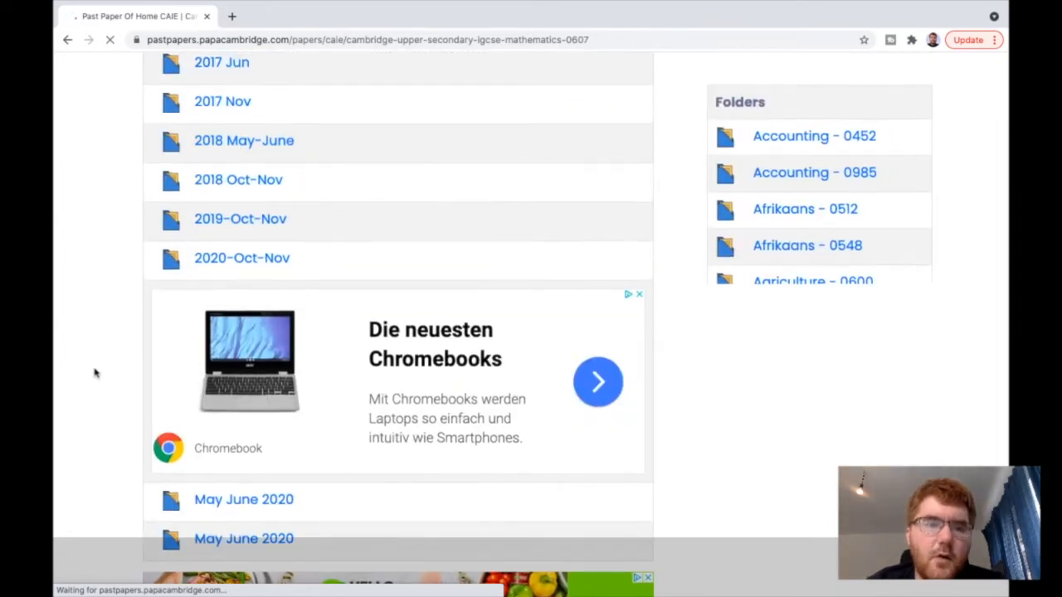
pyautogui.scroll(3)
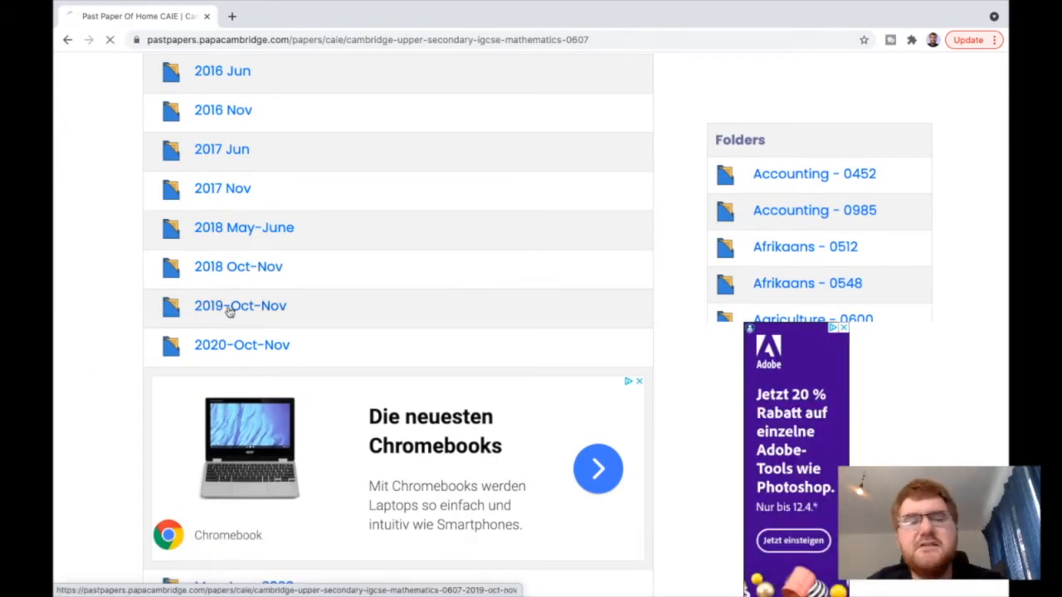
pyautogui.click(241, 305)
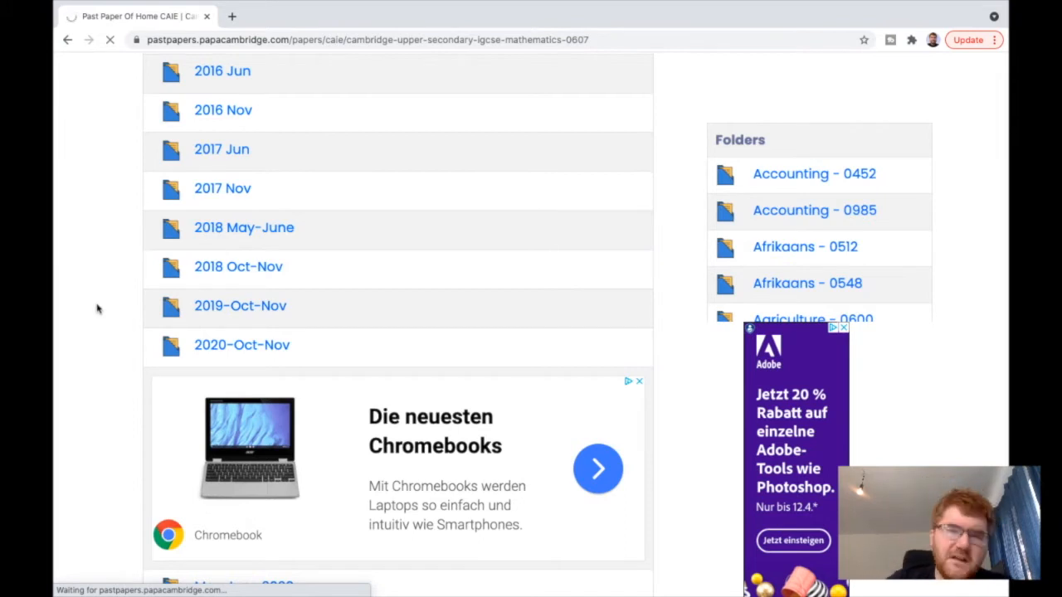
# Download the 0607_w19_qp_21.pdf question paper and open it in Chrome
pyautogui.click(239, 305)
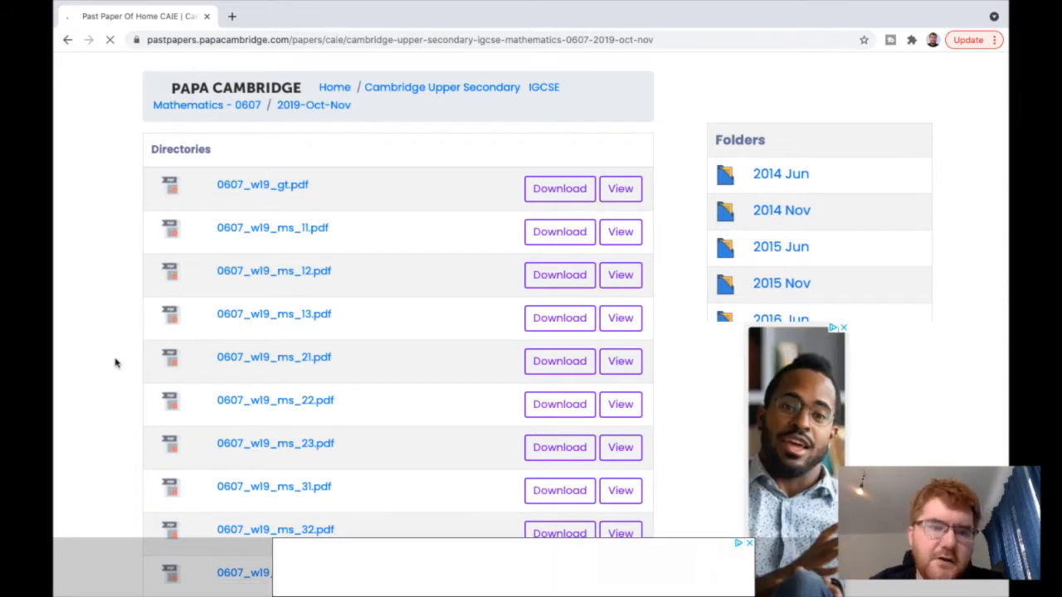
pyautogui.scroll(-3)
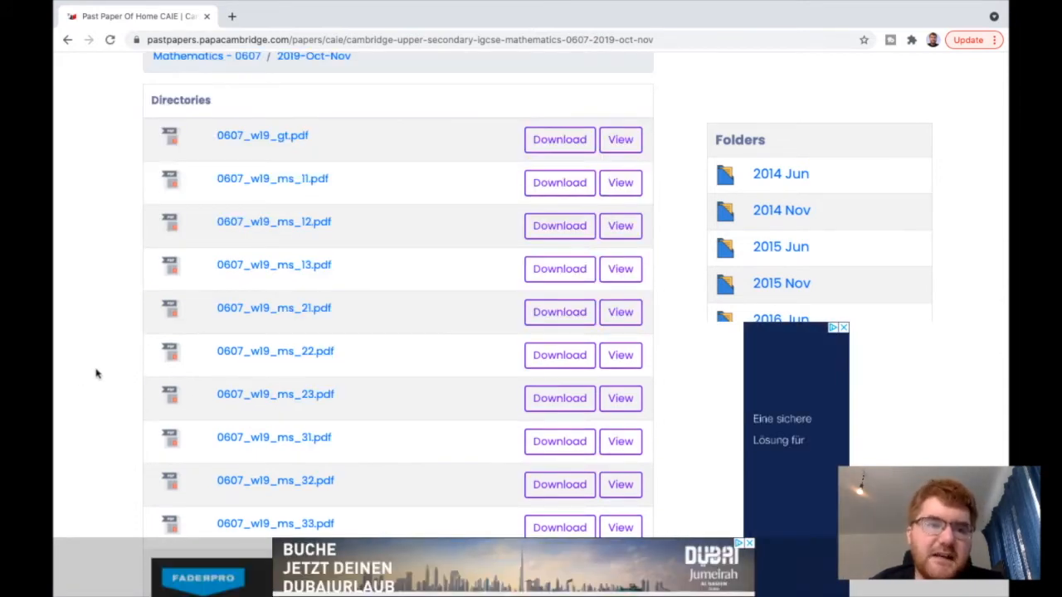
pyautogui.scroll(3)
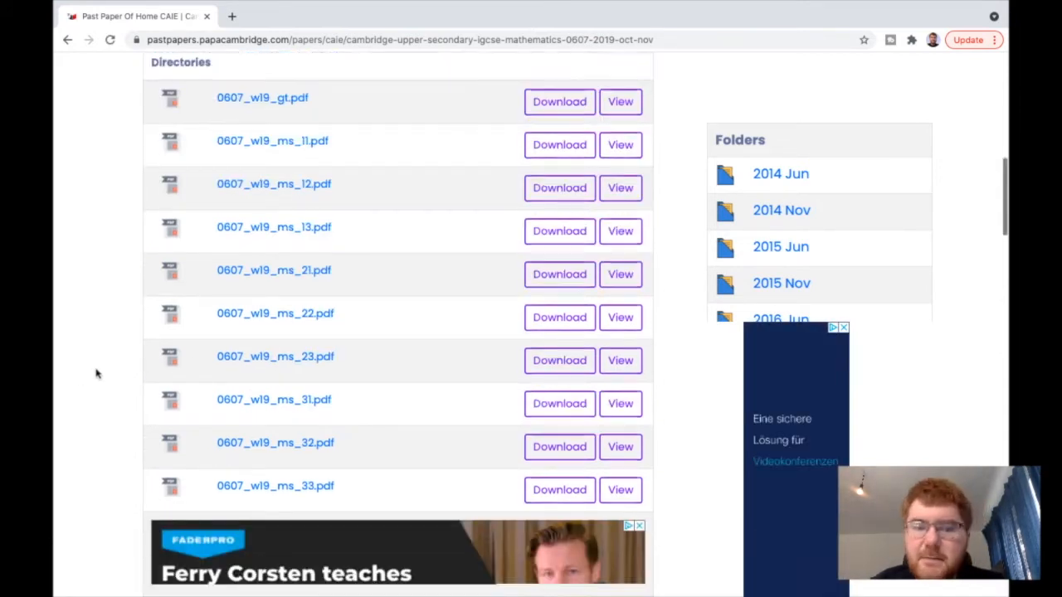
pyautogui.scroll(-3)
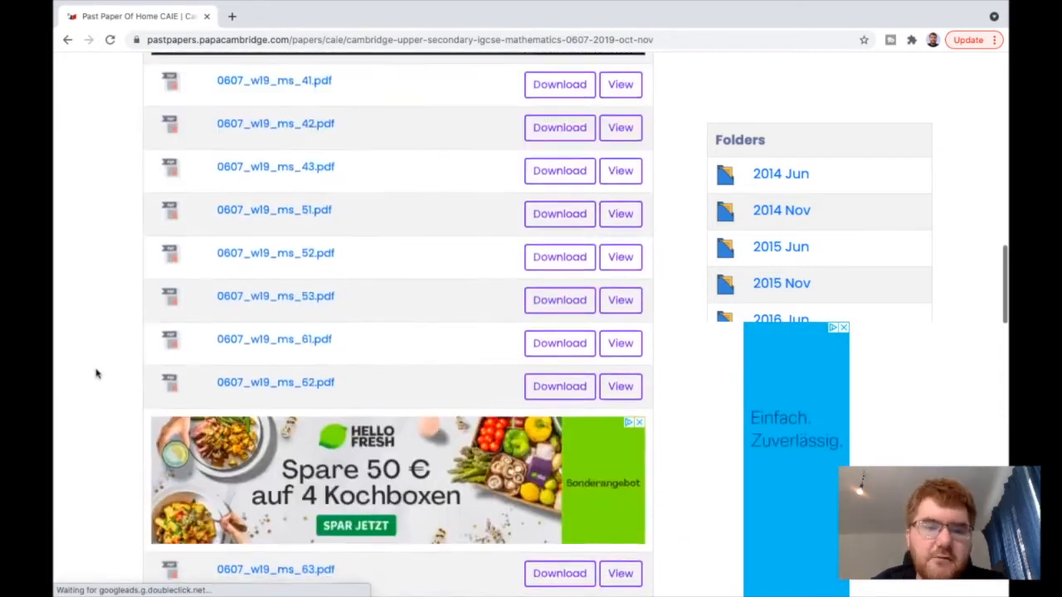
pyautogui.scroll(-3)
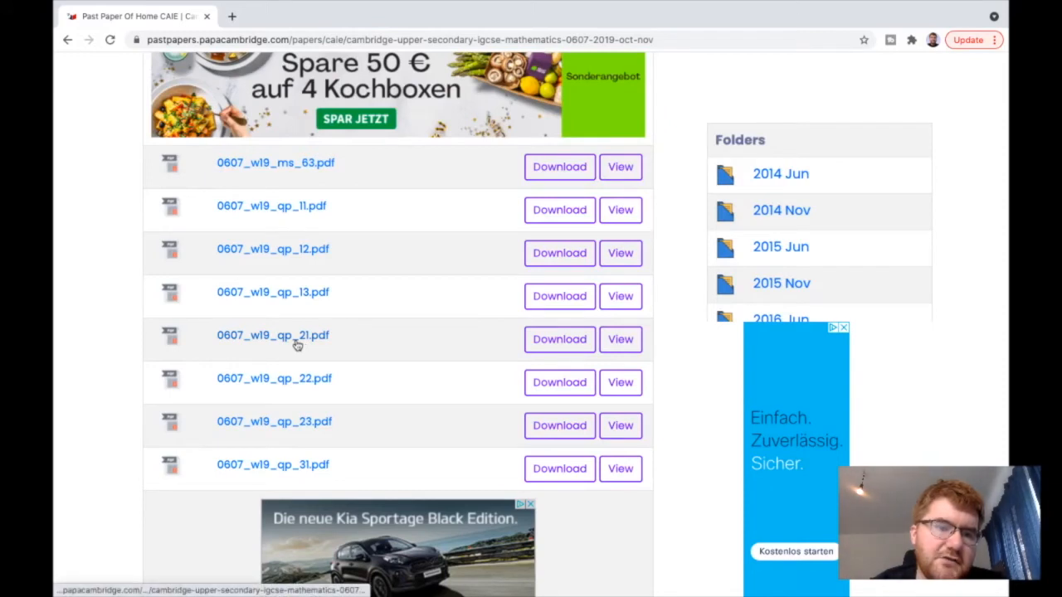
pyautogui.moveTo(126, 344)
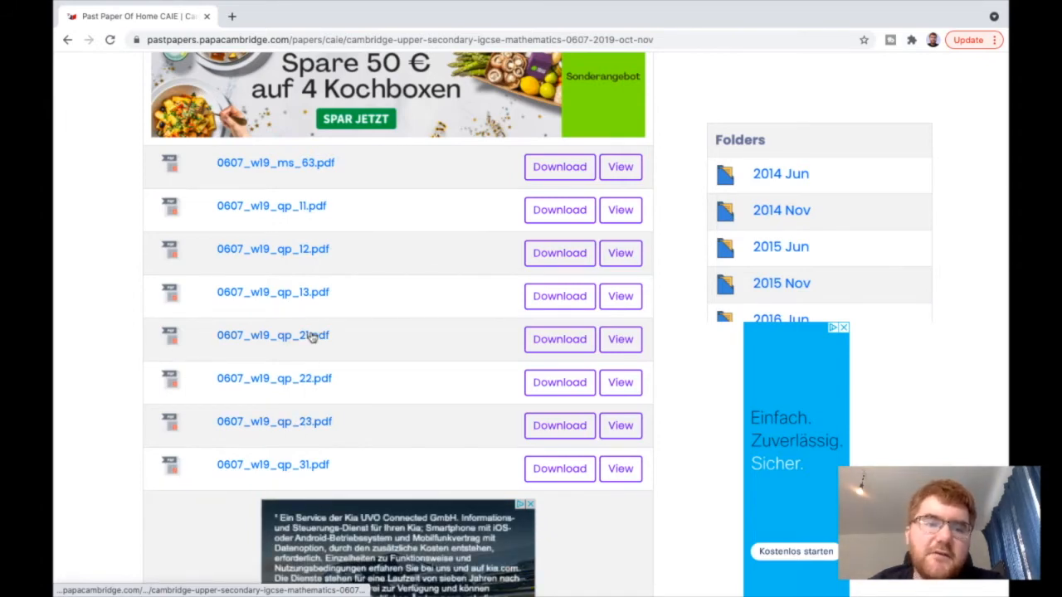
pyautogui.click(559, 339)
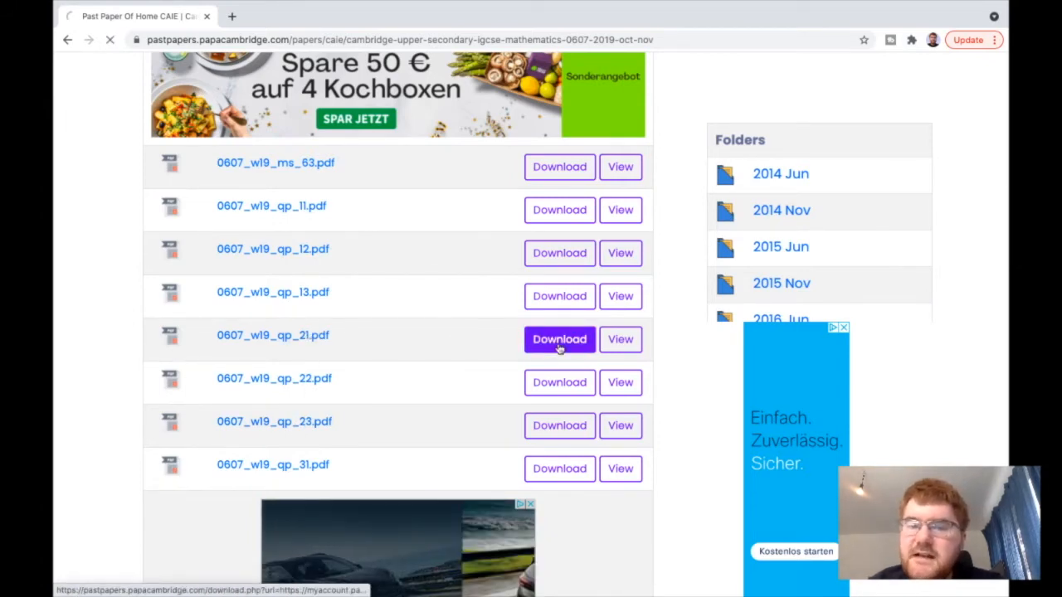
pyautogui.click(559, 339)
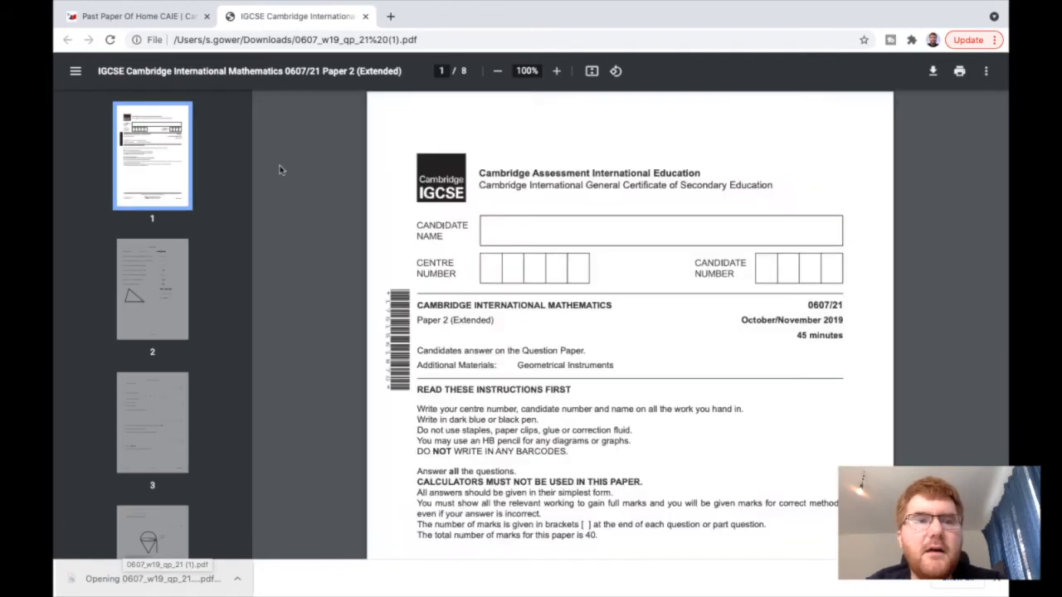
pyautogui.moveTo(834, 302)
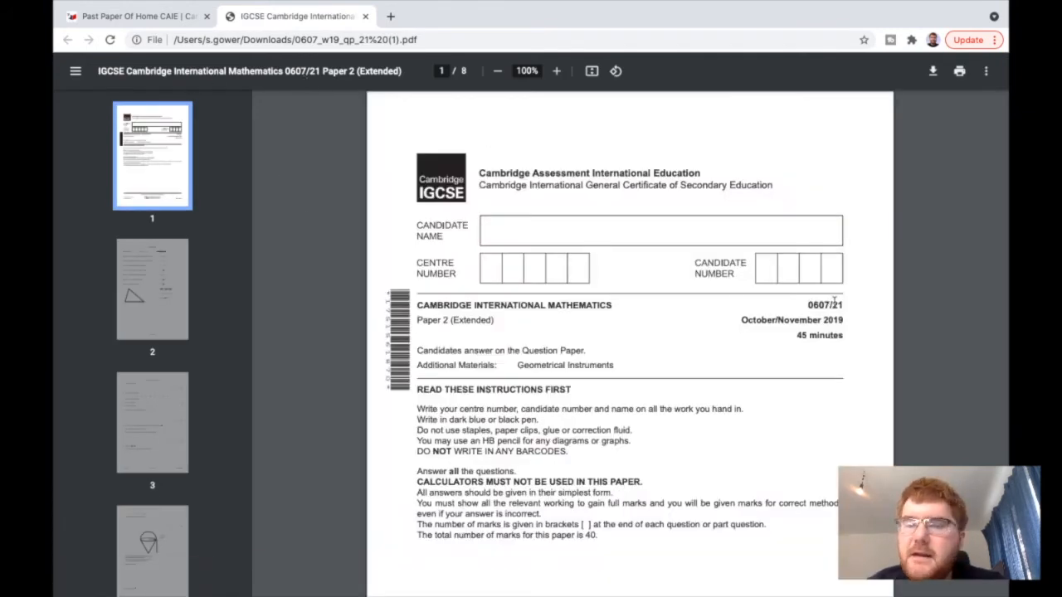
pyautogui.moveTo(846, 332)
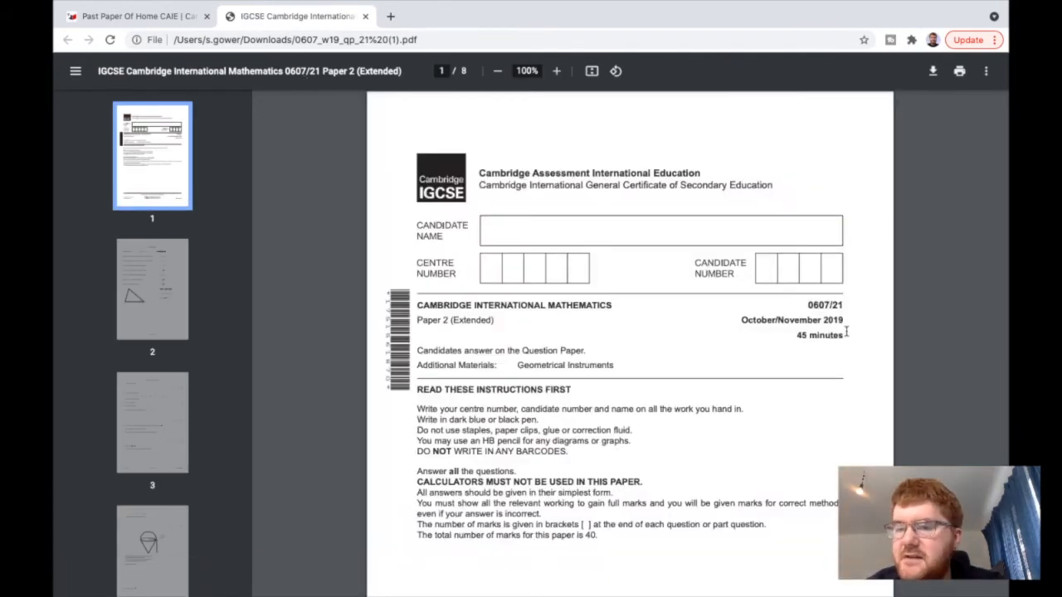
# Scroll past the Paper 2 cover page to the page 2 formula list
pyautogui.scroll(-3)
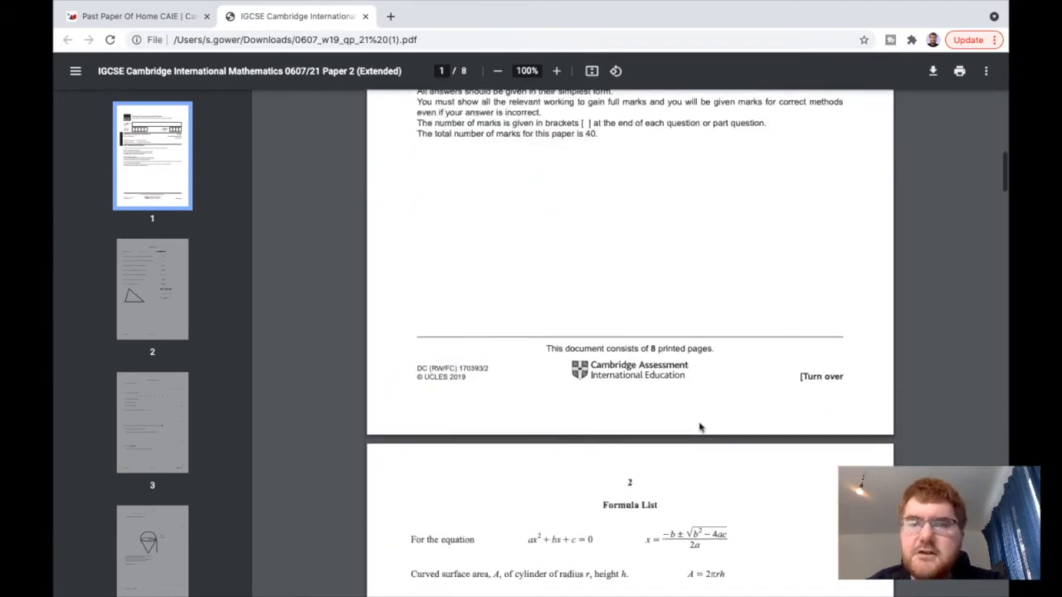
# Download the matching mark scheme 0607_w19_ms_21.pdf from the 2019 Oct-Nov listing
pyautogui.scroll(-3)
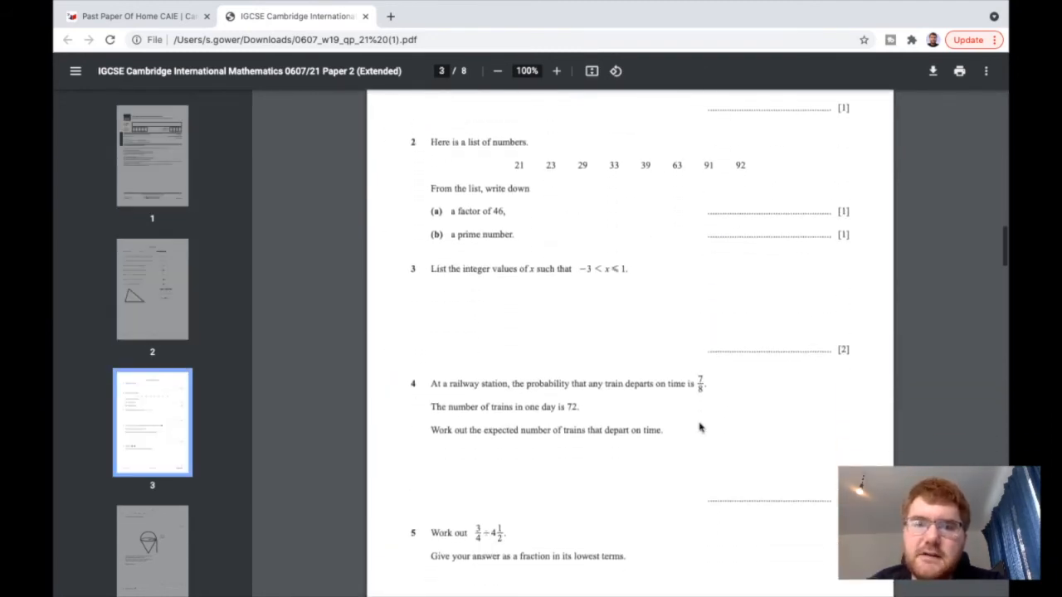
pyautogui.scroll(3)
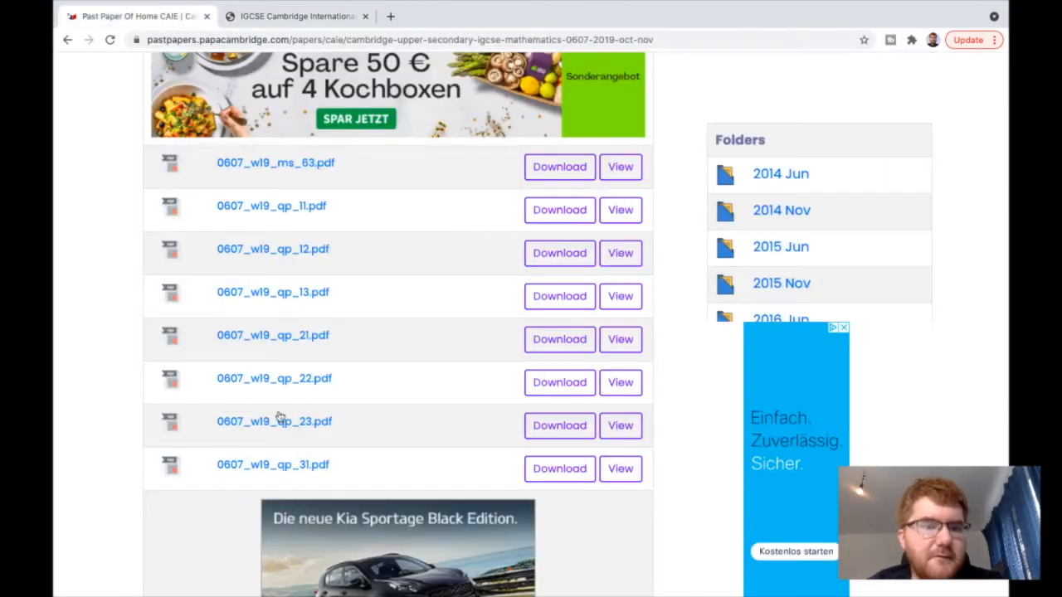
pyautogui.moveTo(135, 315)
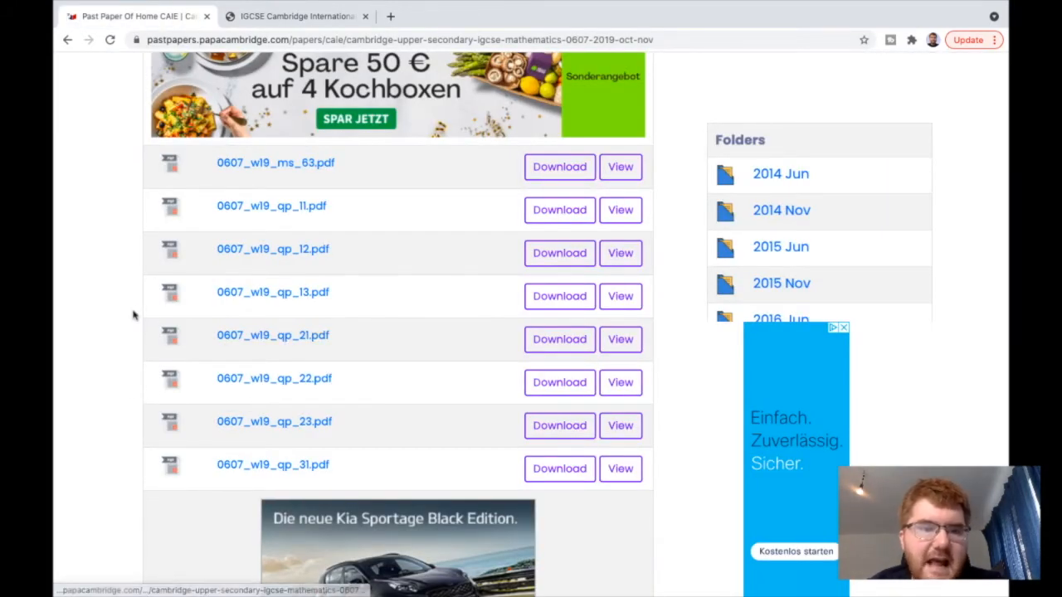
pyautogui.scroll(-3)
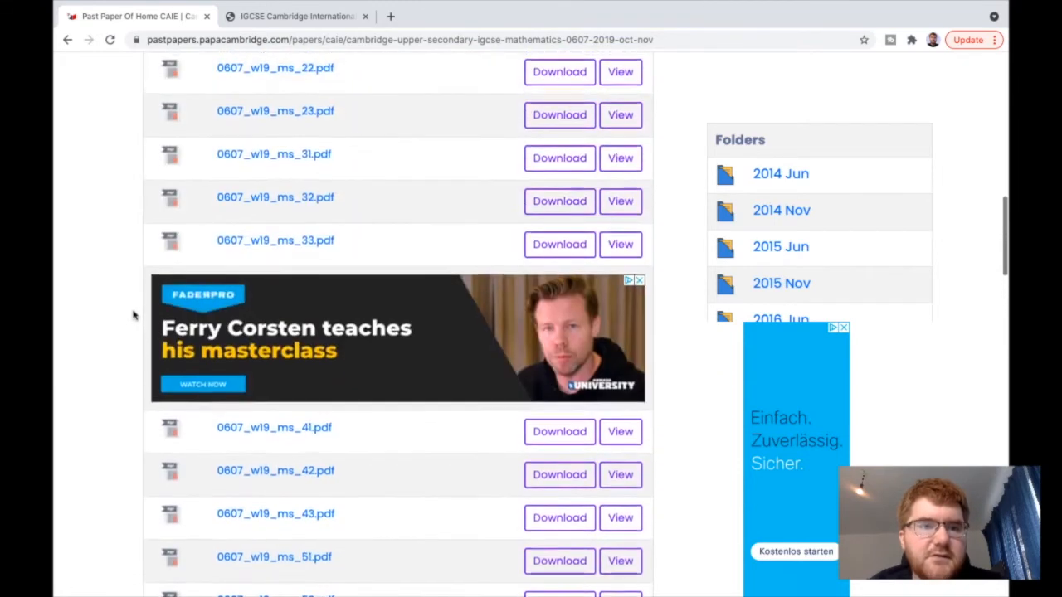
pyautogui.scroll(3)
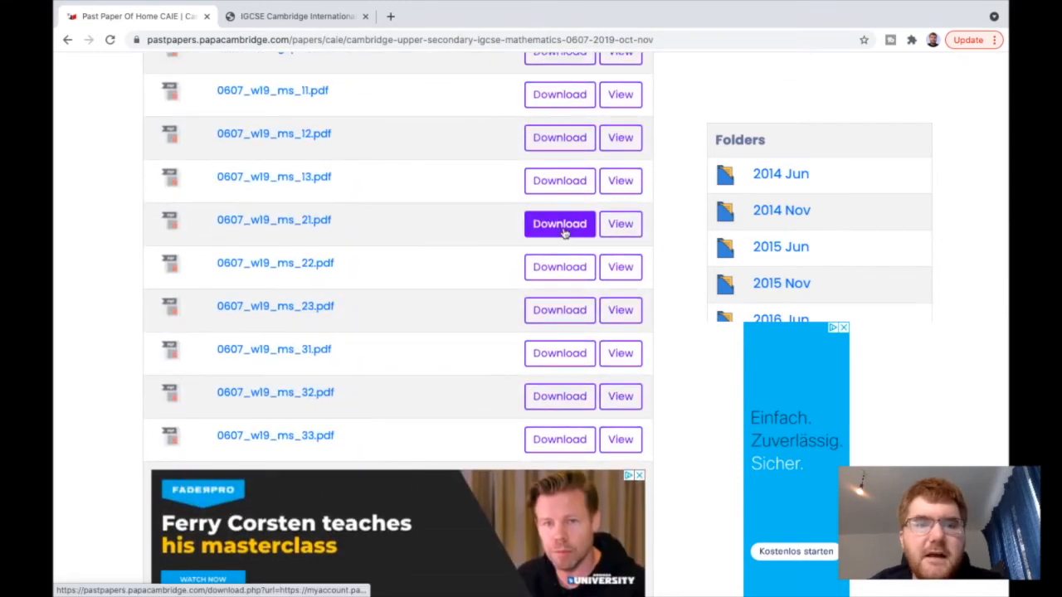
pyautogui.click(559, 223)
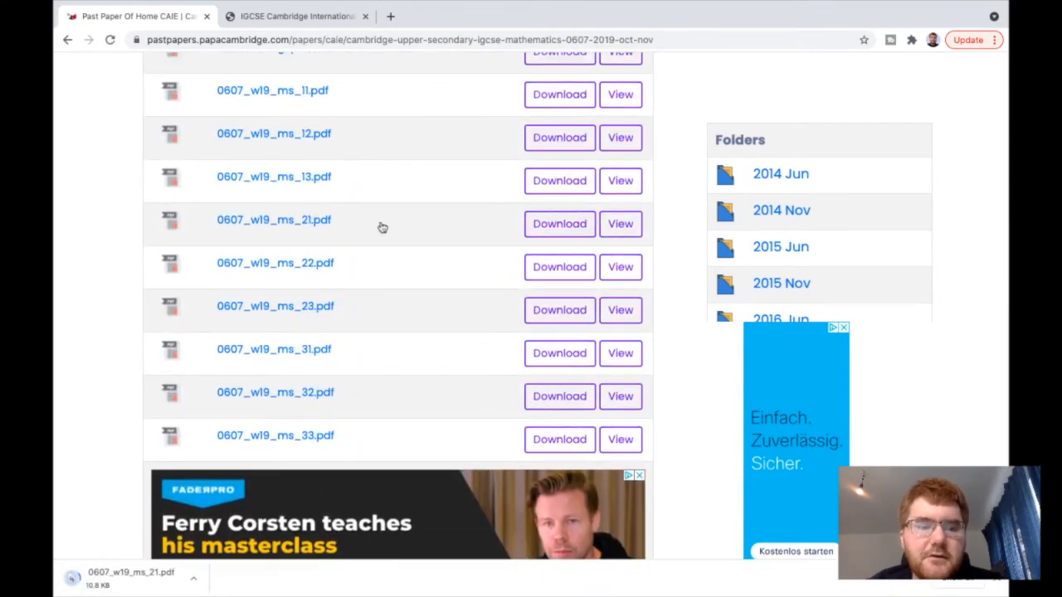
pyautogui.moveTo(87, 461)
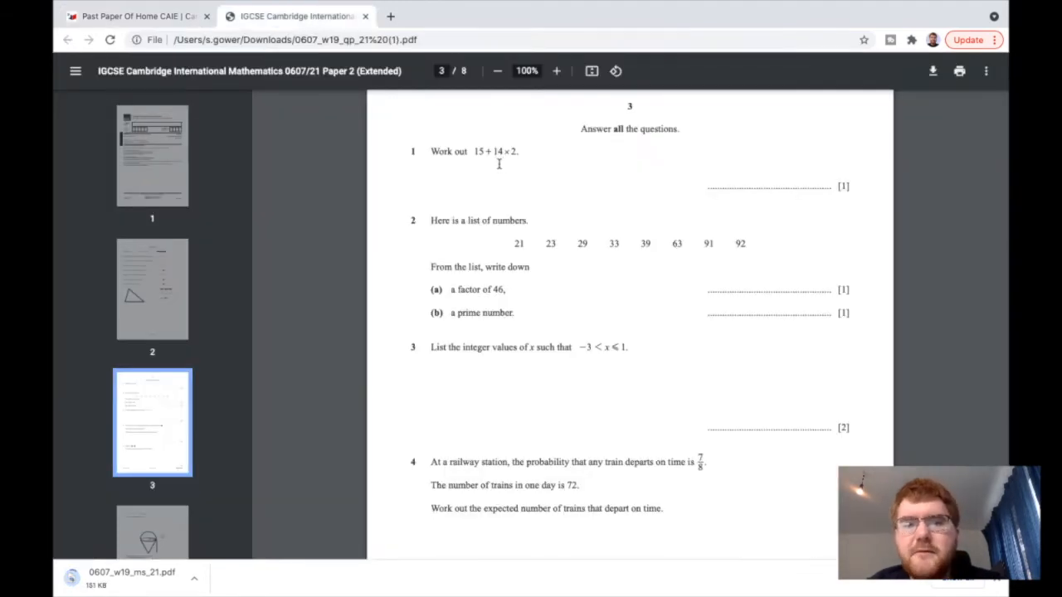
pyautogui.moveTo(510, 170)
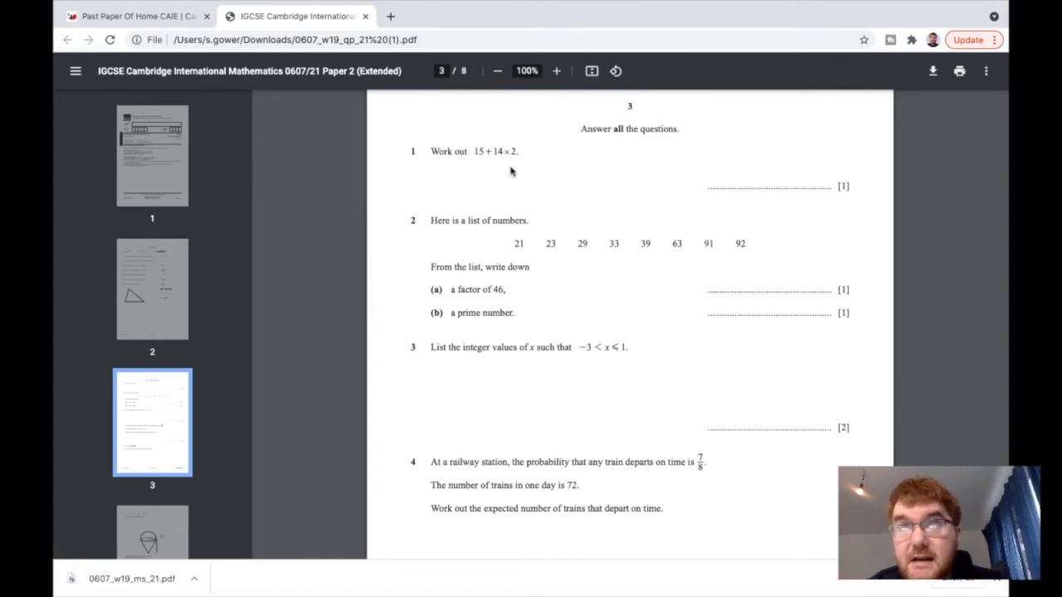
# Open the downloaded 0607_w19_ms_21 mark scheme and scroll to its page 3 answer table
pyautogui.click(132, 578)
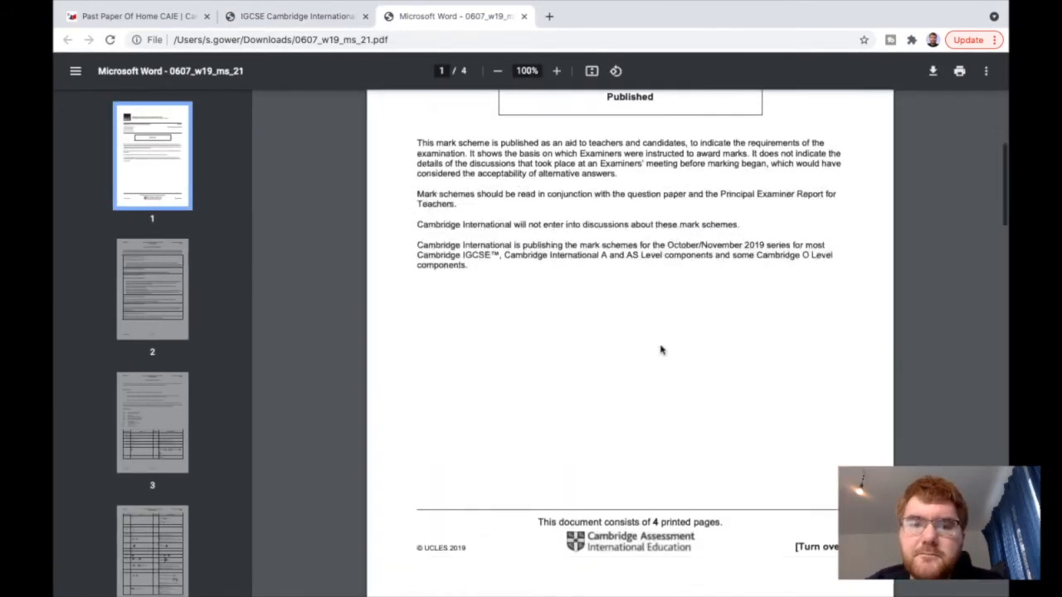
pyautogui.scroll(-3)
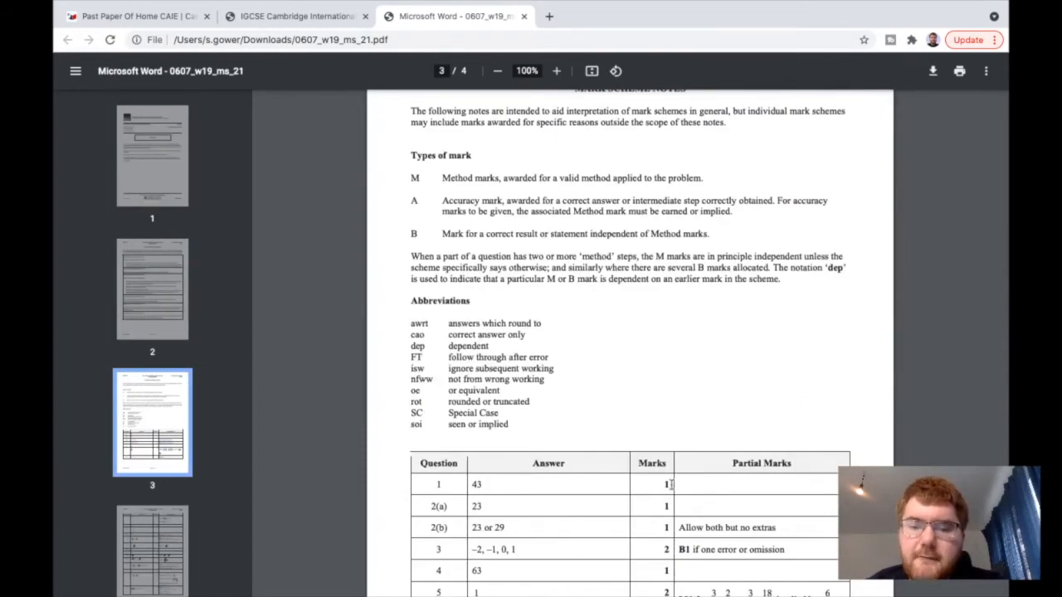
pyautogui.scroll(-3)
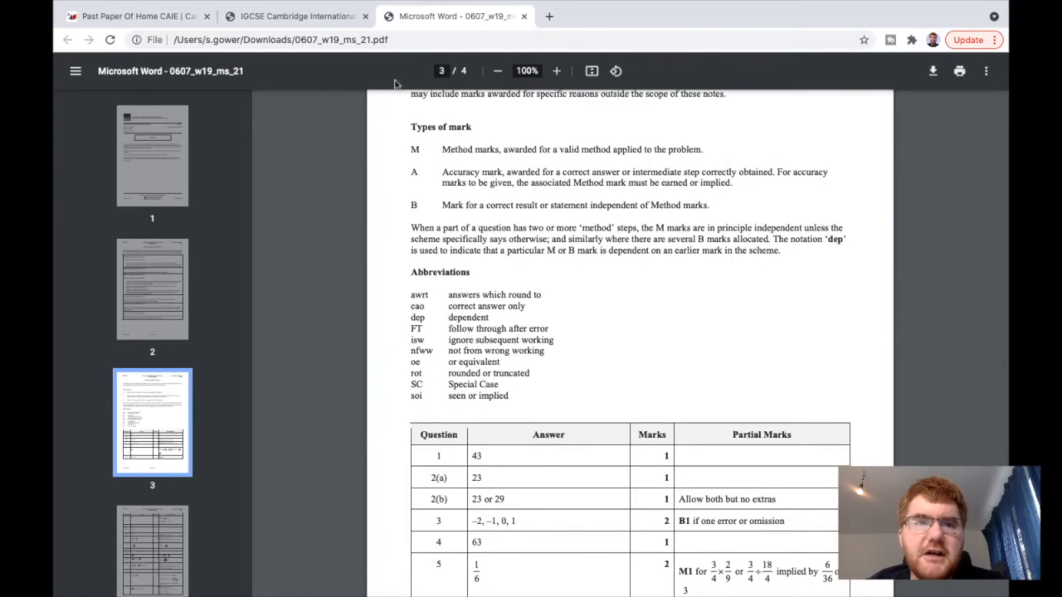
pyautogui.click(295, 16)
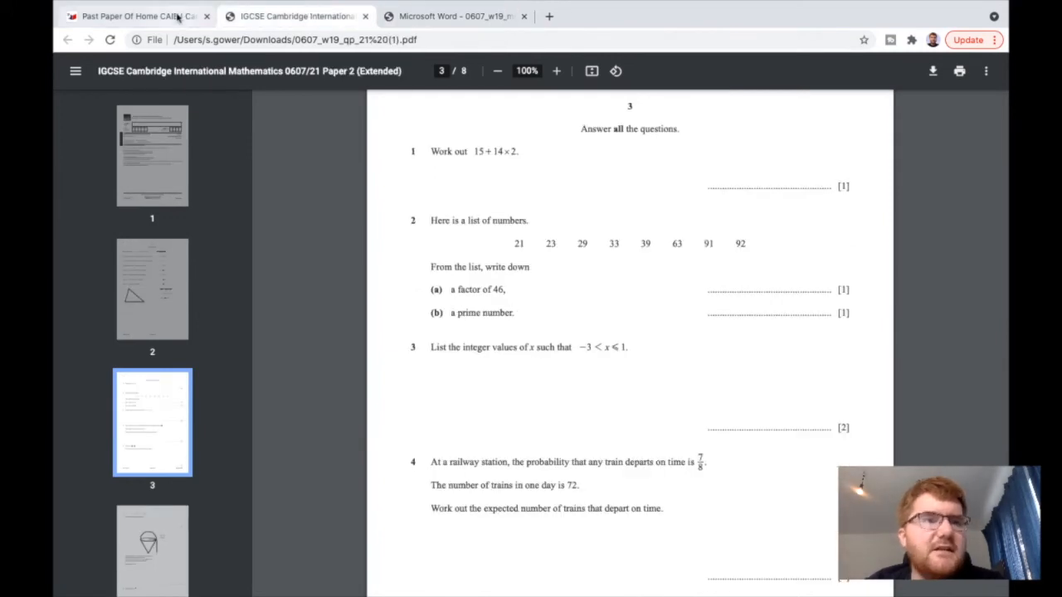
# Return to the PapaCambridge tab and scroll to the 0607_w19 file directory
pyautogui.click(136, 16)
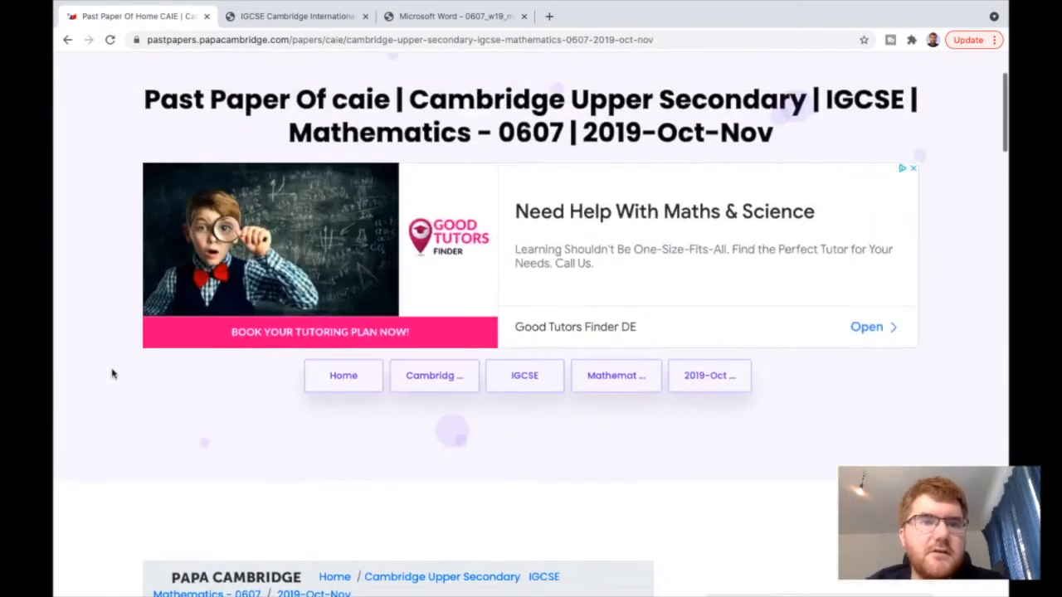
pyautogui.scroll(-3)
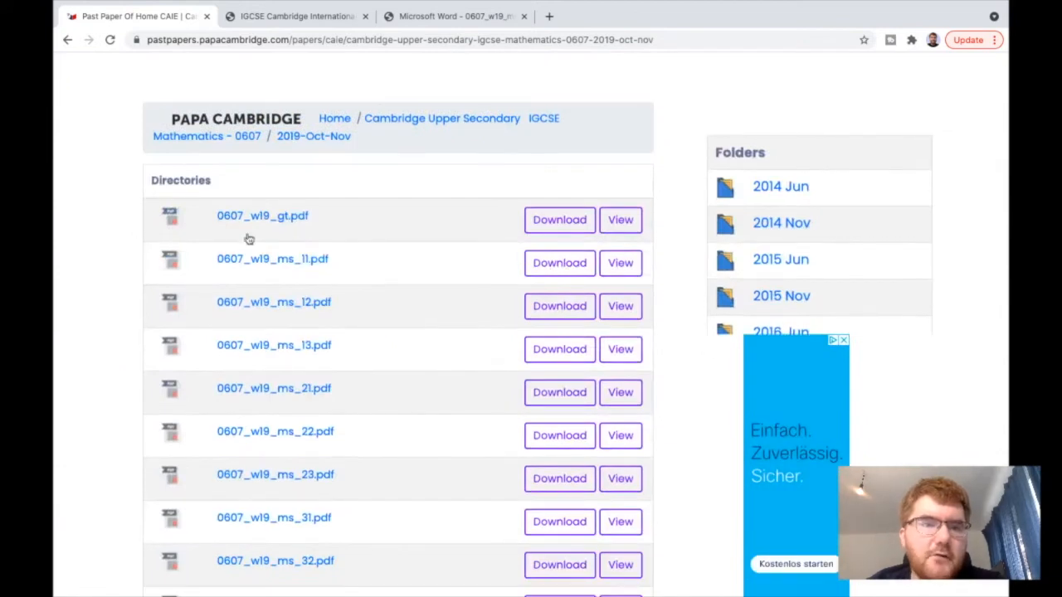
pyautogui.moveTo(194, 232)
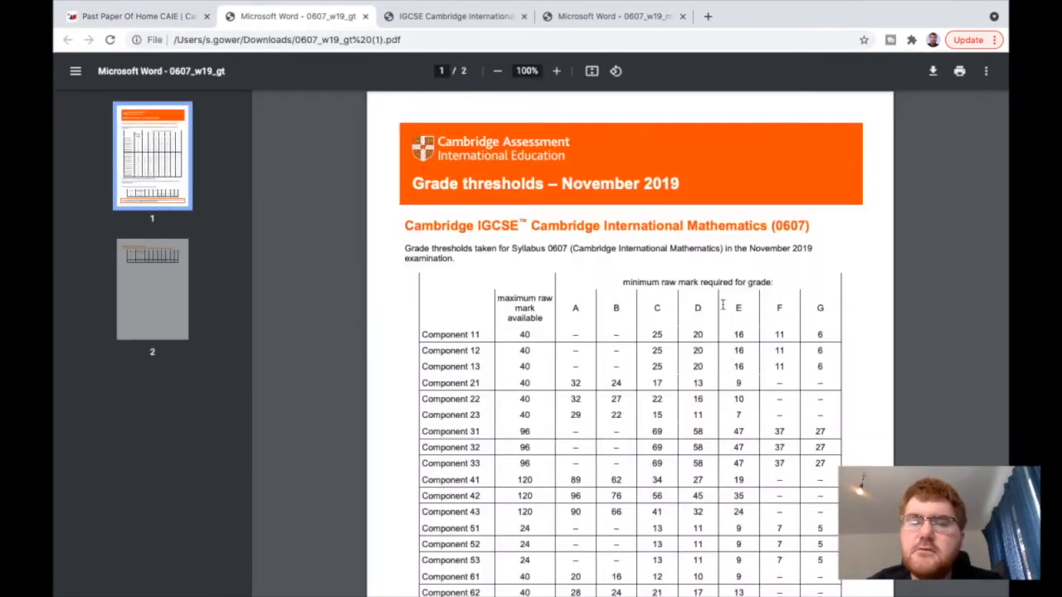
pyautogui.moveTo(771, 297)
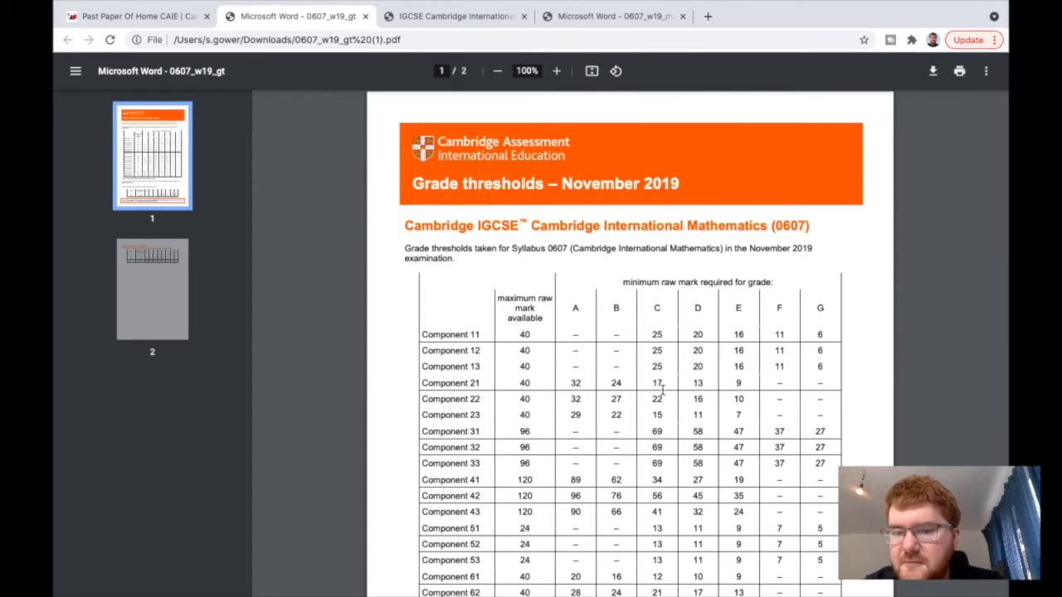
pyautogui.moveTo(597, 411)
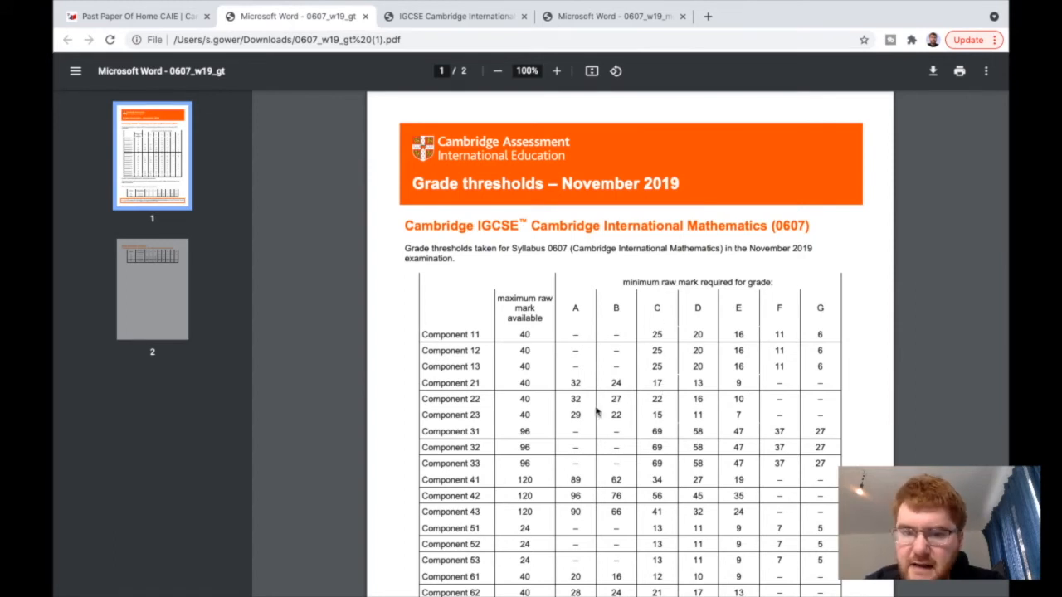
pyautogui.moveTo(558, 382)
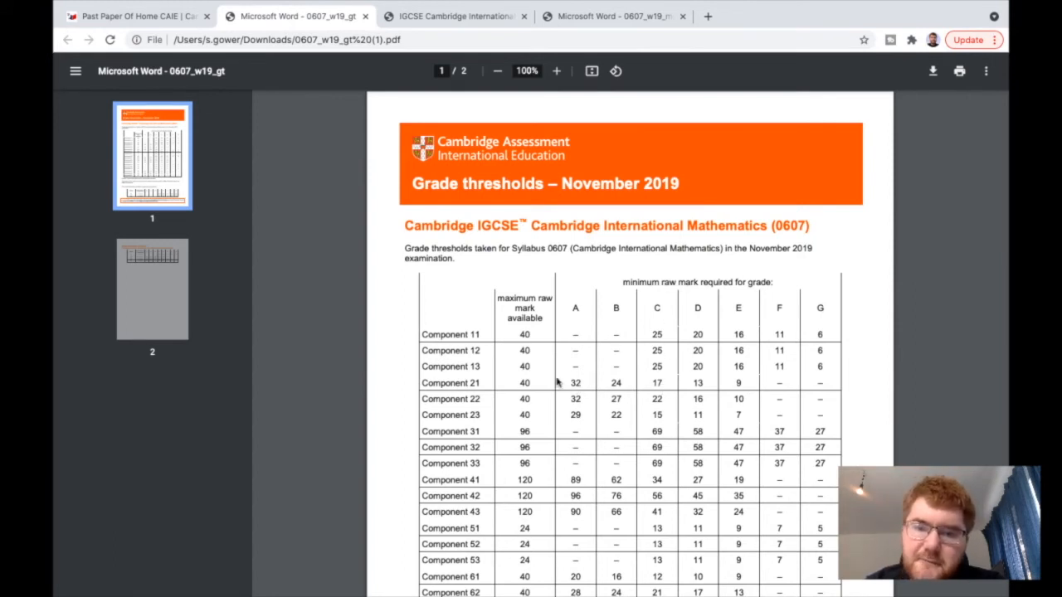
pyautogui.moveTo(598, 378)
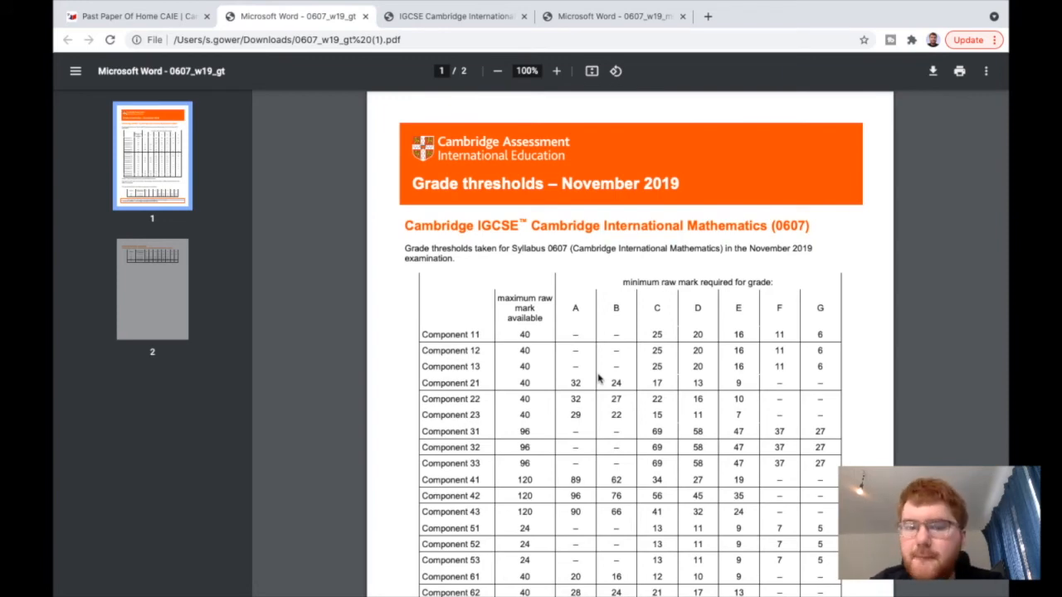
# Scroll the grade thresholds PDF to page 2's continued table for options AZ to BZ
pyautogui.scroll(-3)
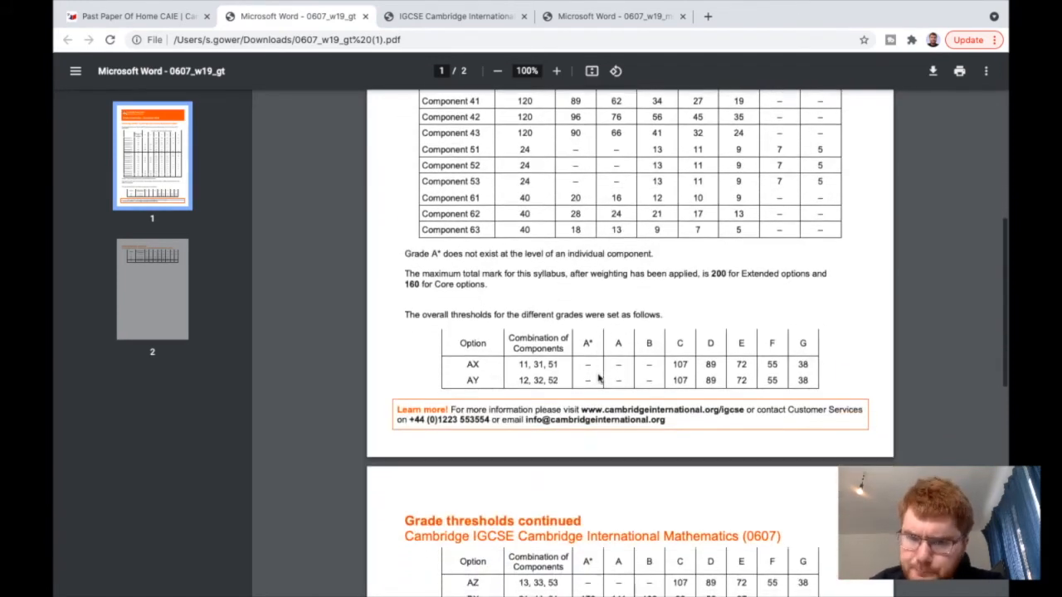
pyautogui.scroll(-3)
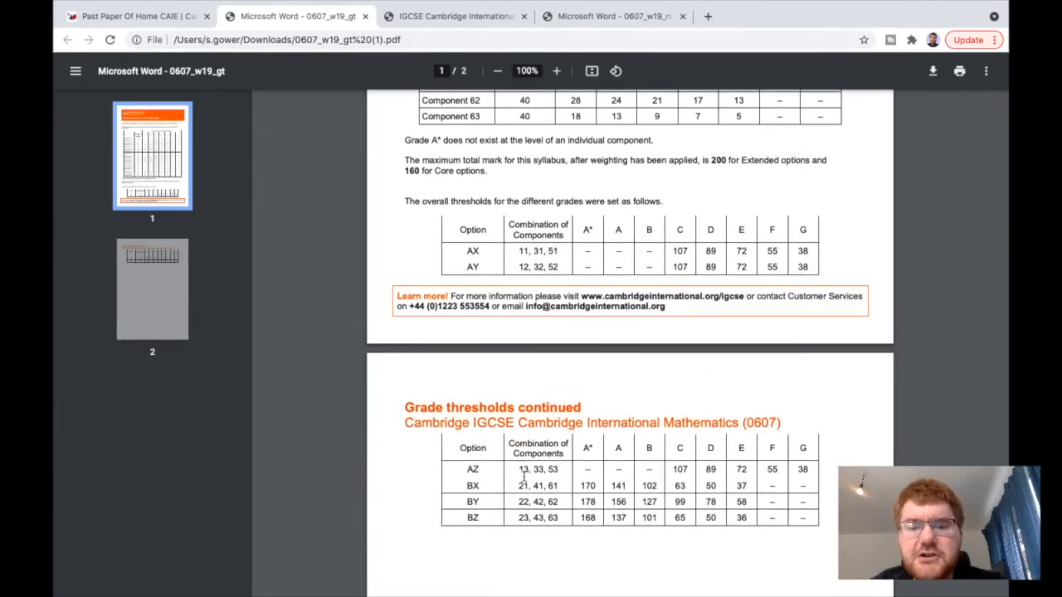
pyautogui.moveTo(531, 337)
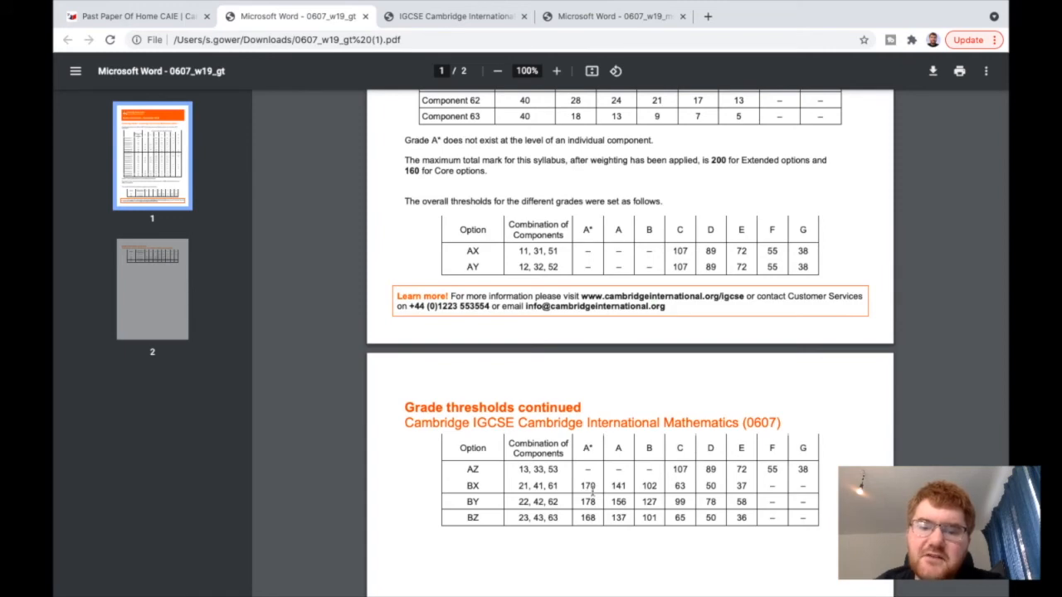
pyautogui.scroll(3)
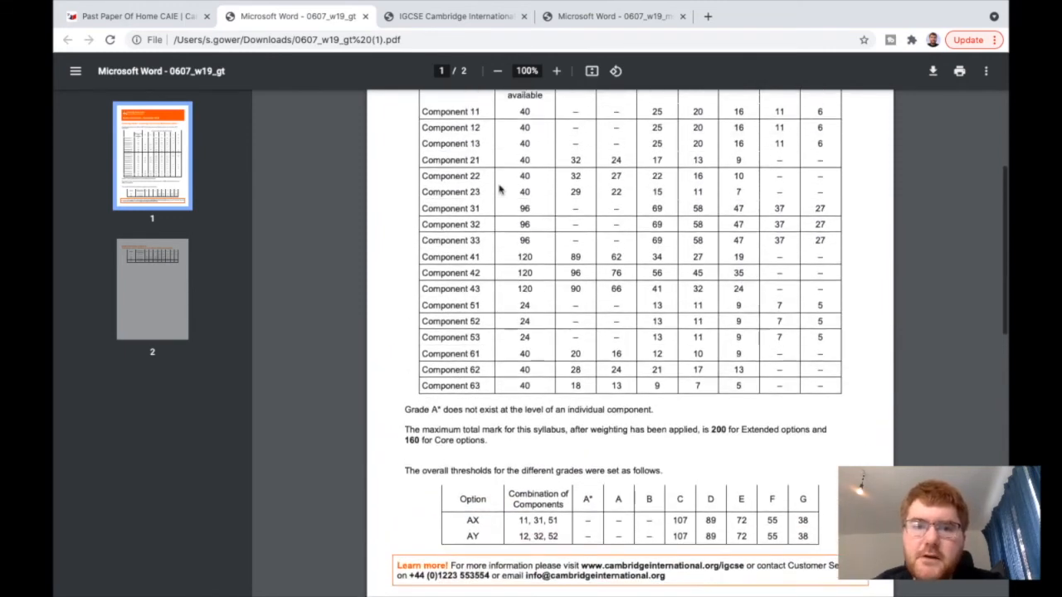
pyautogui.moveTo(481, 355)
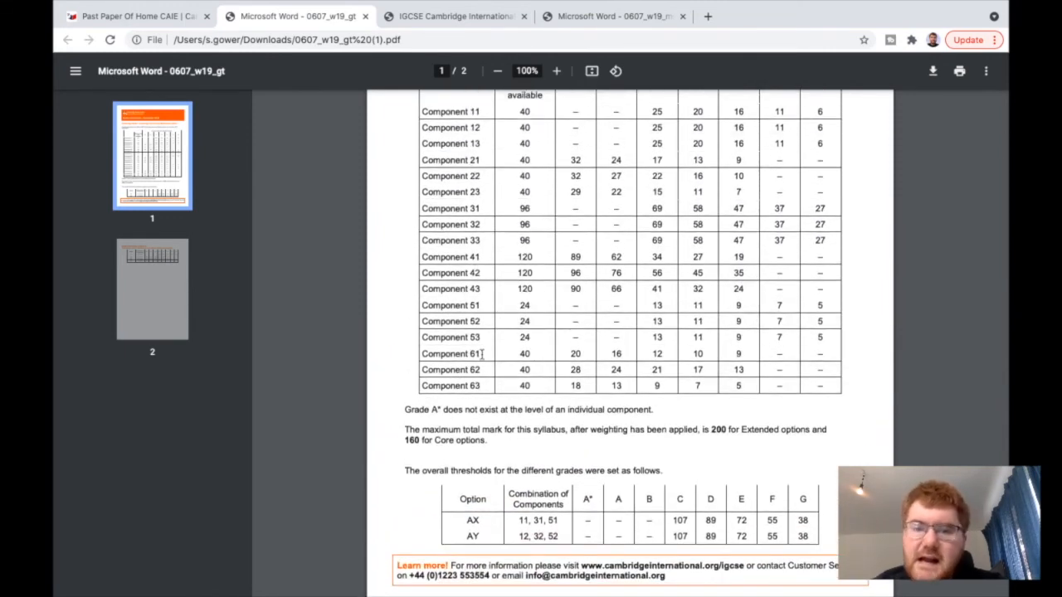
pyautogui.moveTo(348, 389)
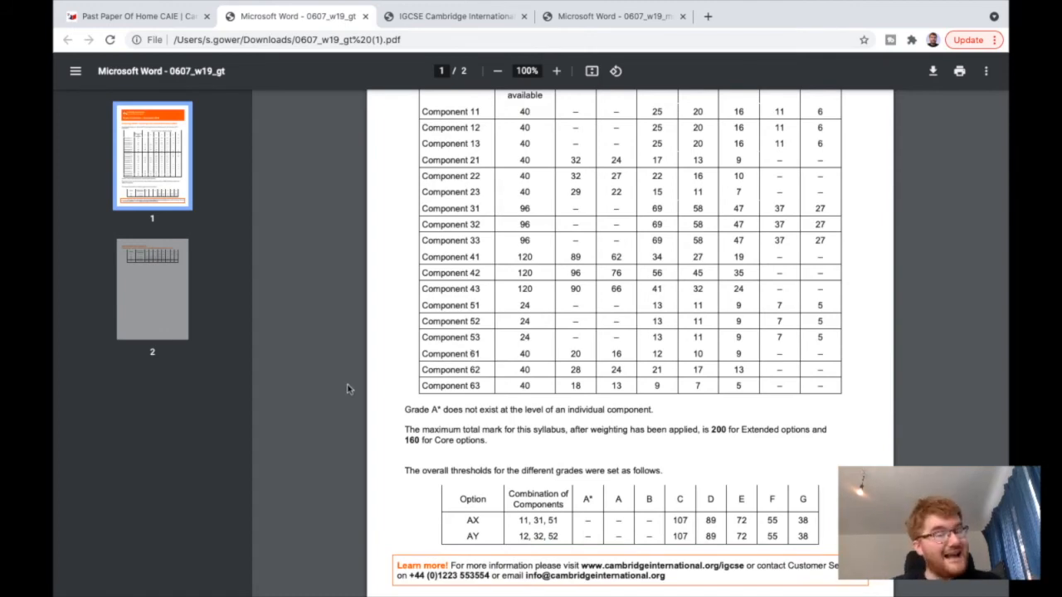
pyautogui.scroll(-3)
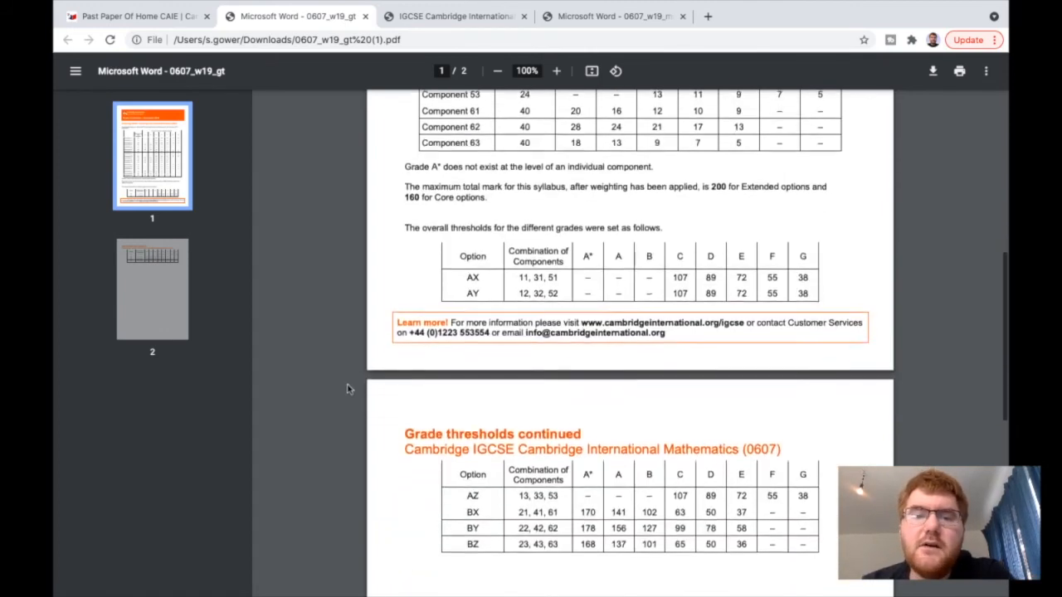
pyautogui.scroll(-3)
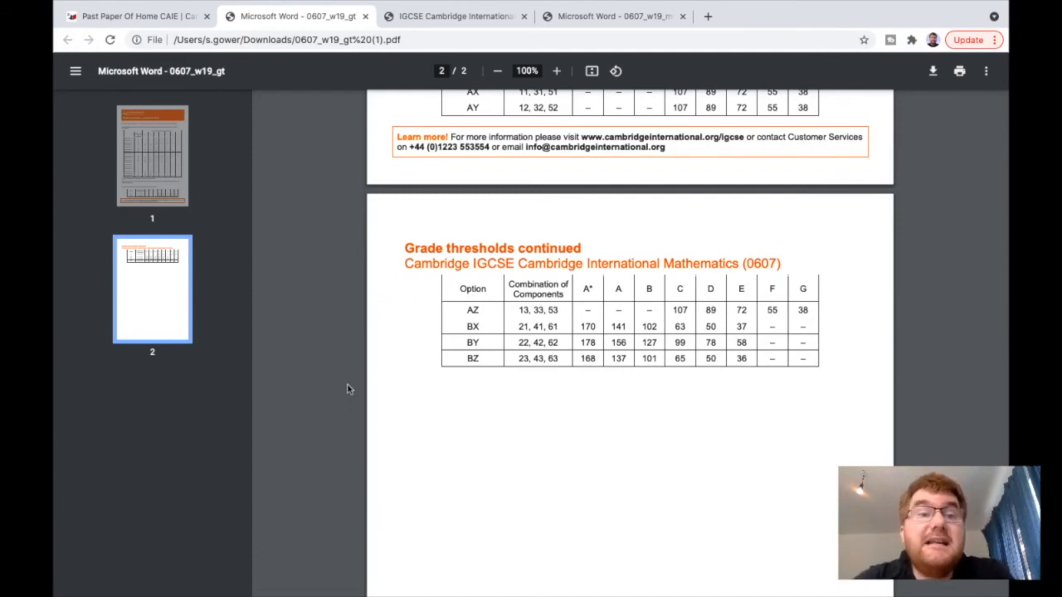
pyautogui.moveTo(368, 202)
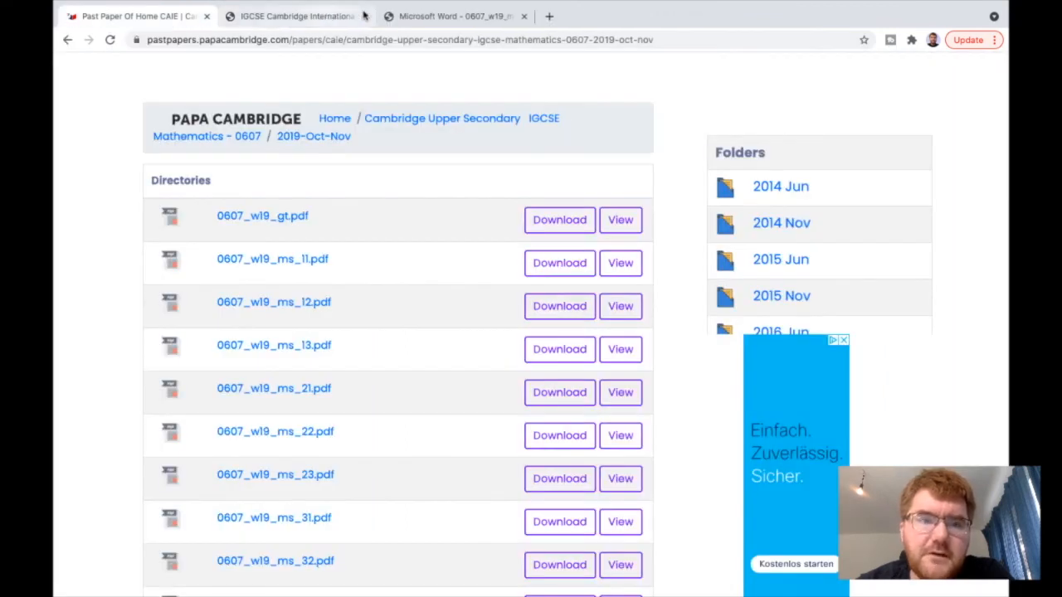
pyautogui.moveTo(106, 372)
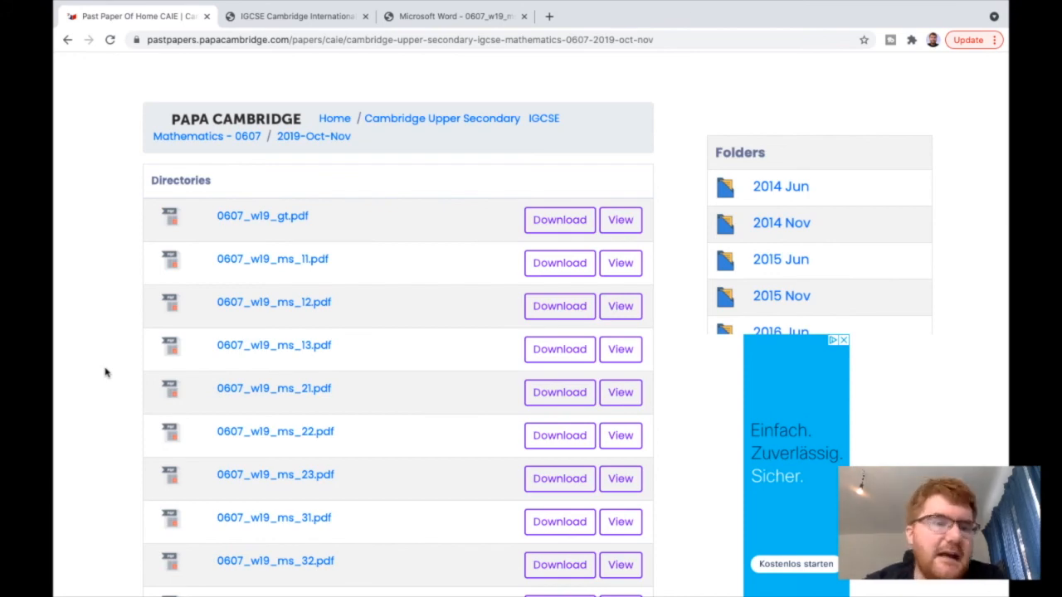
# Scroll through the 0607 2019 Oct-Nov question paper list and back up to the page header
pyautogui.scroll(-3)
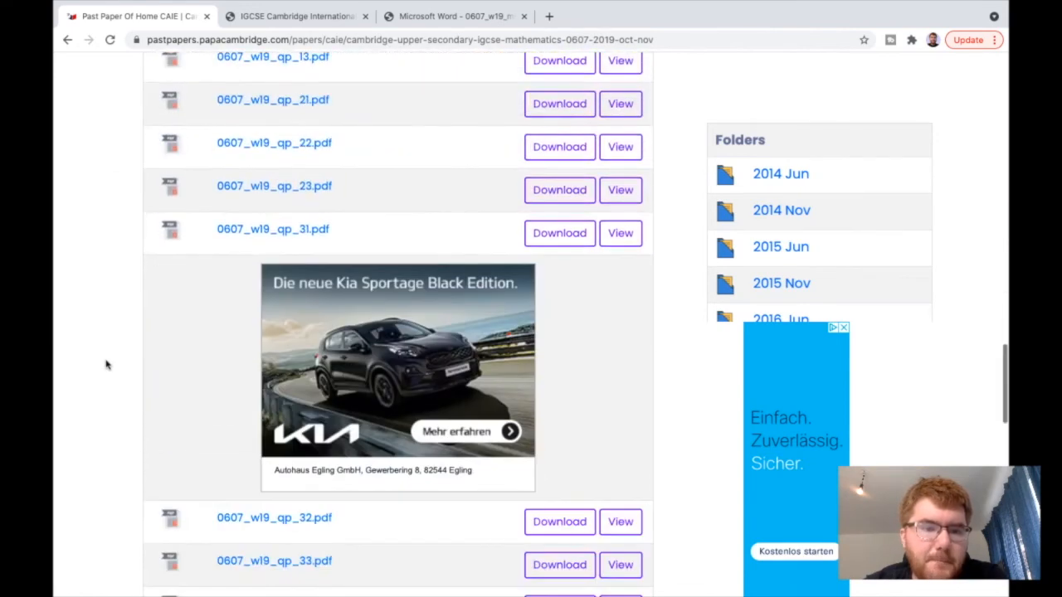
pyautogui.scroll(-3)
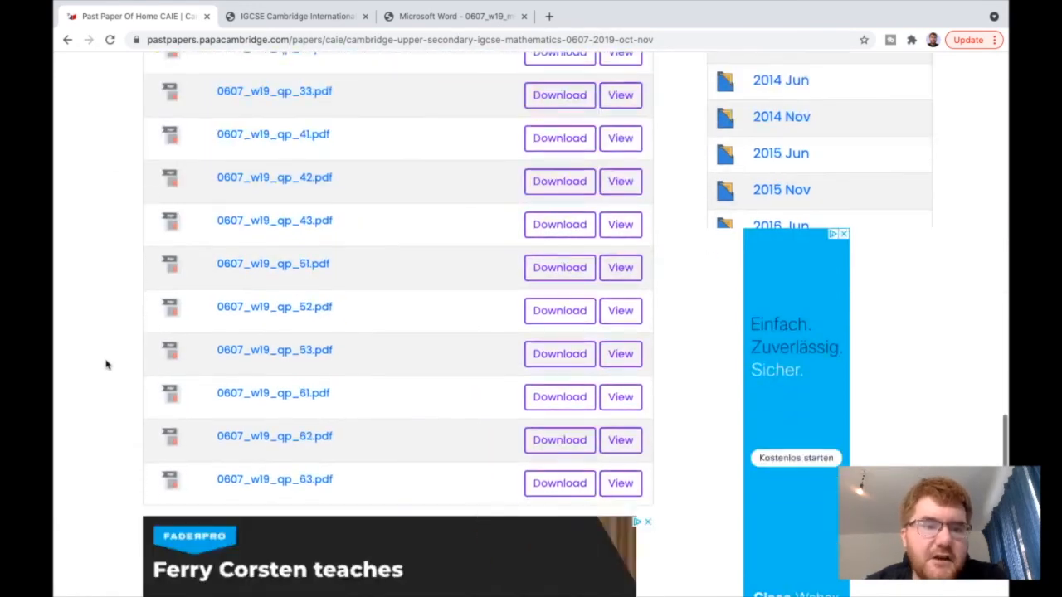
pyautogui.scroll(3)
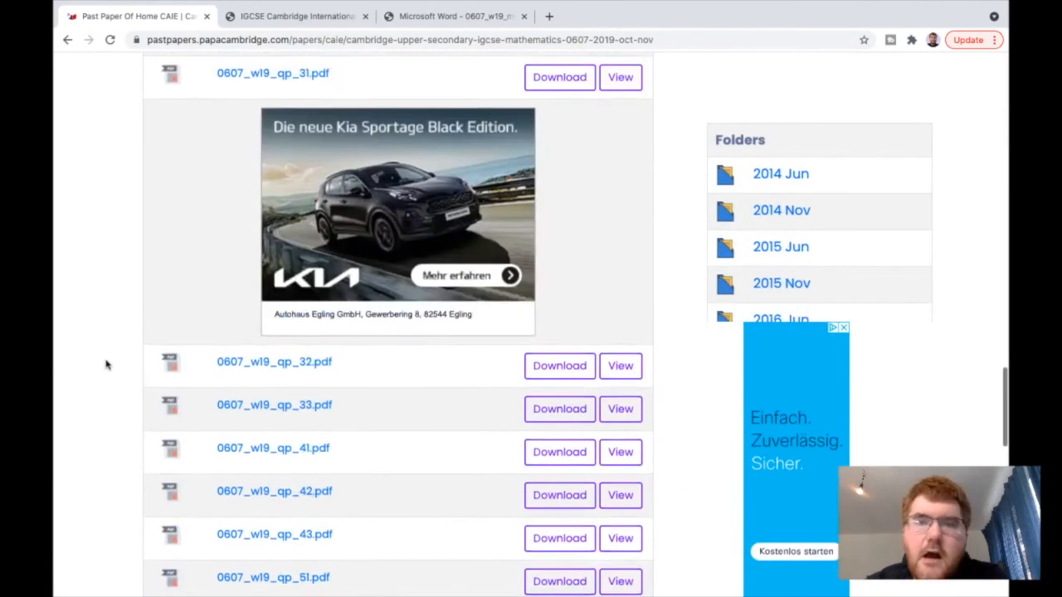
pyautogui.scroll(3)
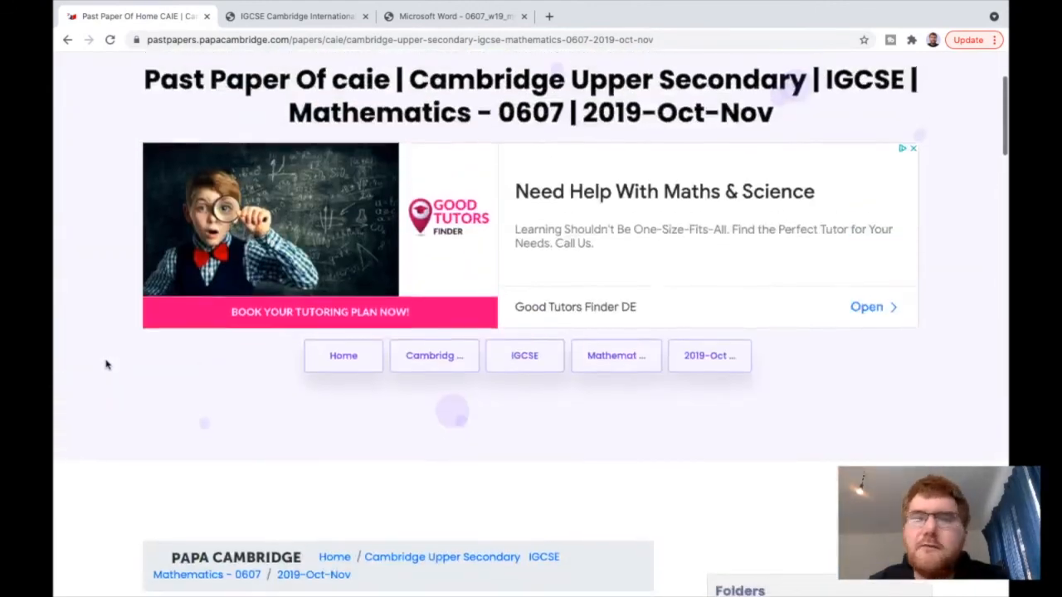
pyautogui.scroll(-3)
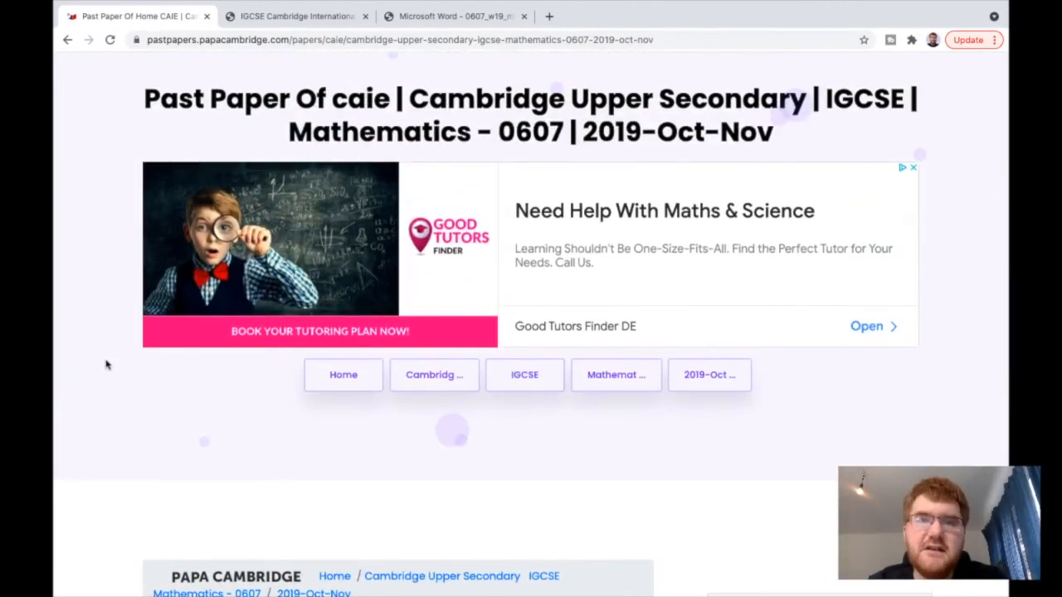